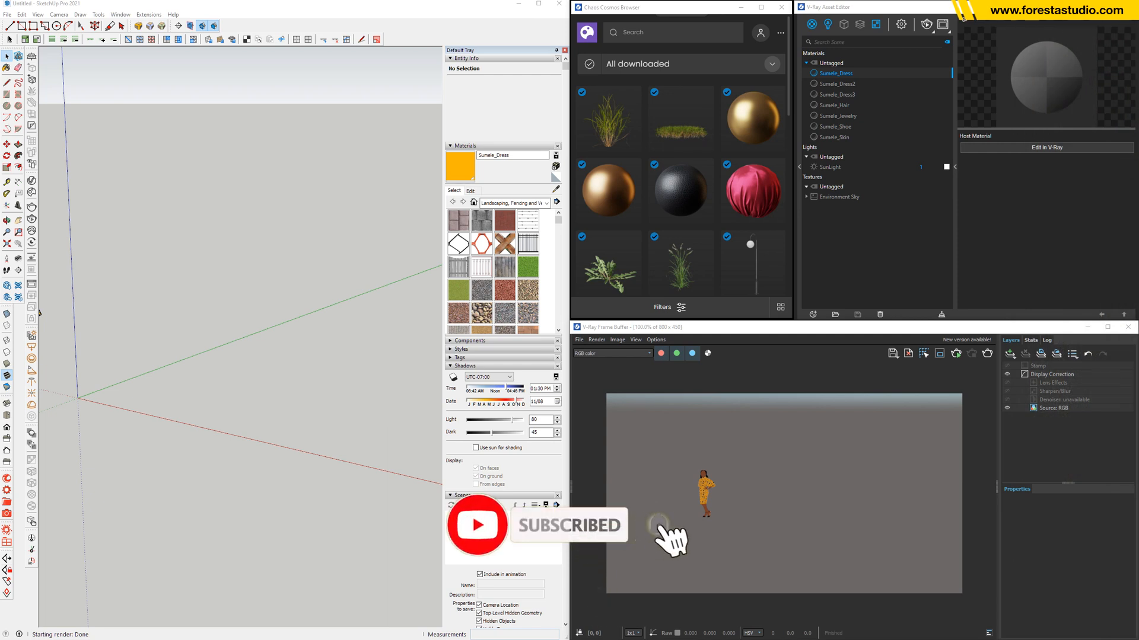
# Extract the Model.zip archive in the Episode 2 package folder and confirm
pyautogui.click(656, 524)
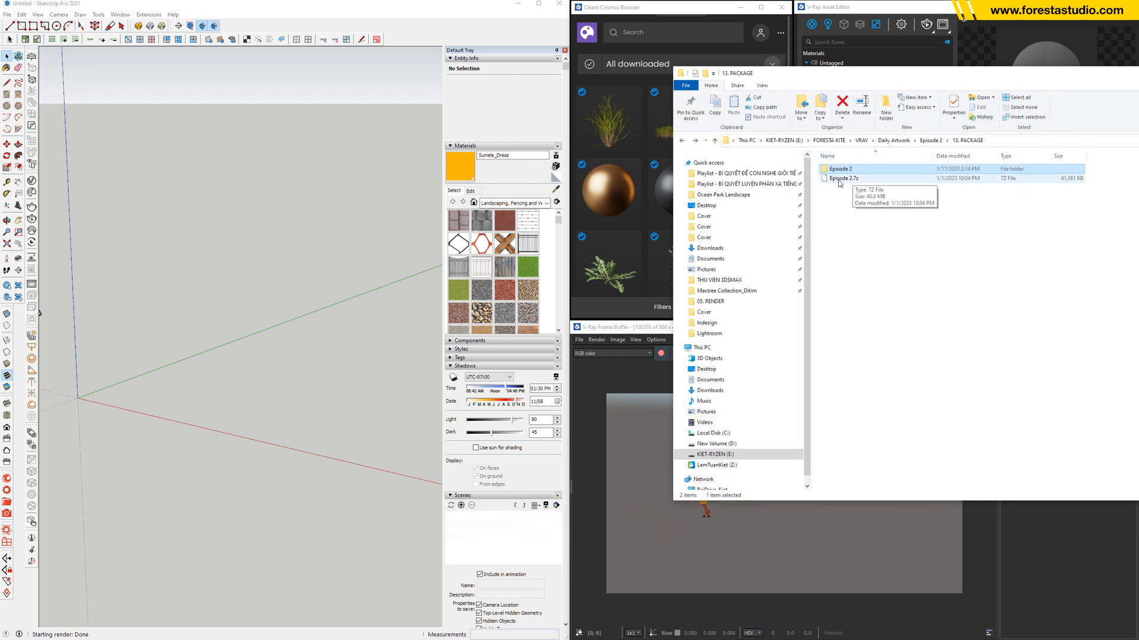
pyautogui.doubleClick(840, 169)
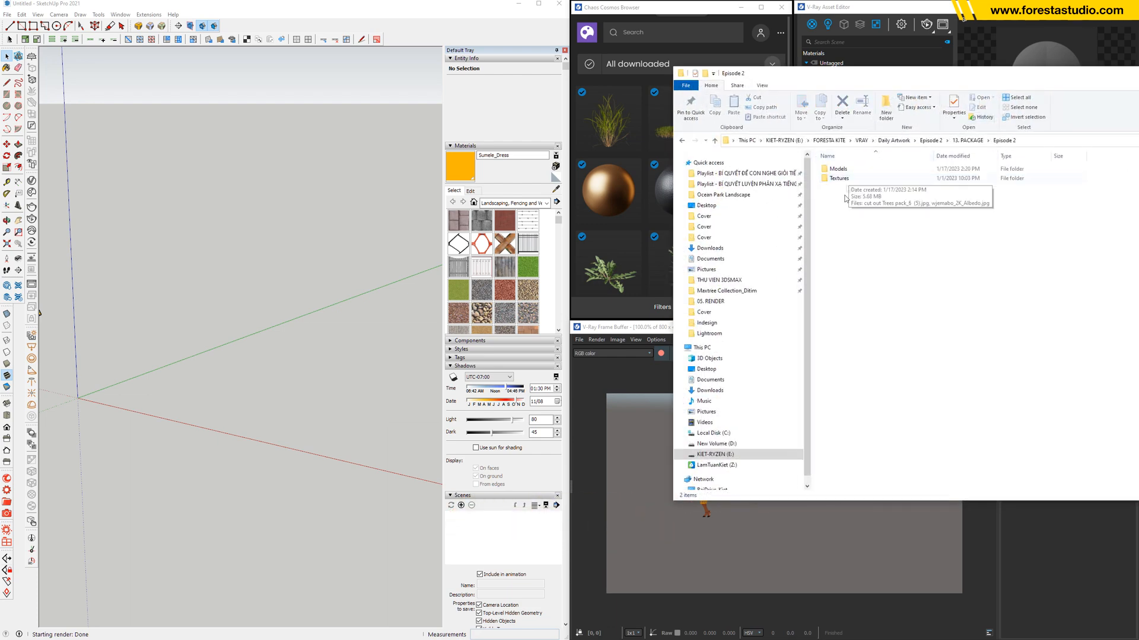
pyautogui.rightClick(839, 167)
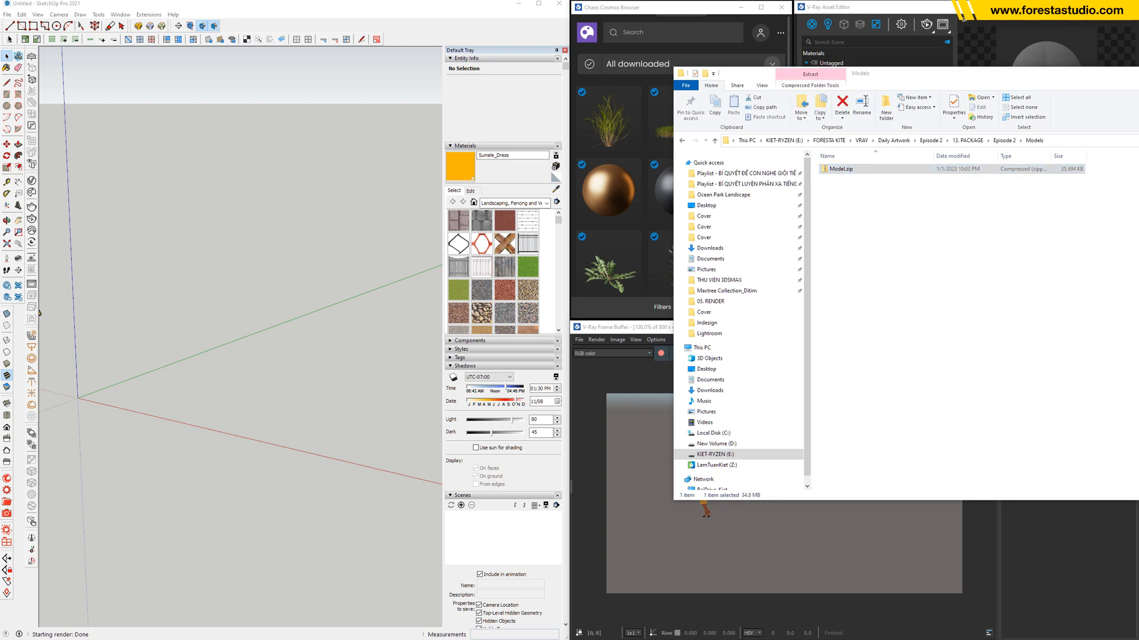
pyautogui.click(809, 74)
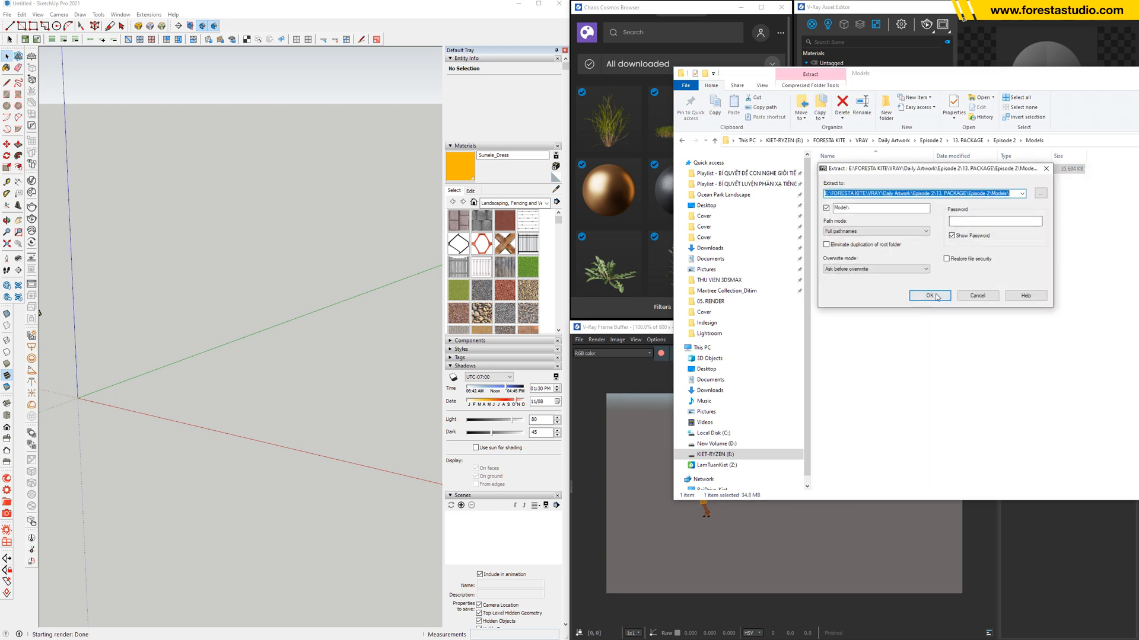
pyautogui.click(927, 295)
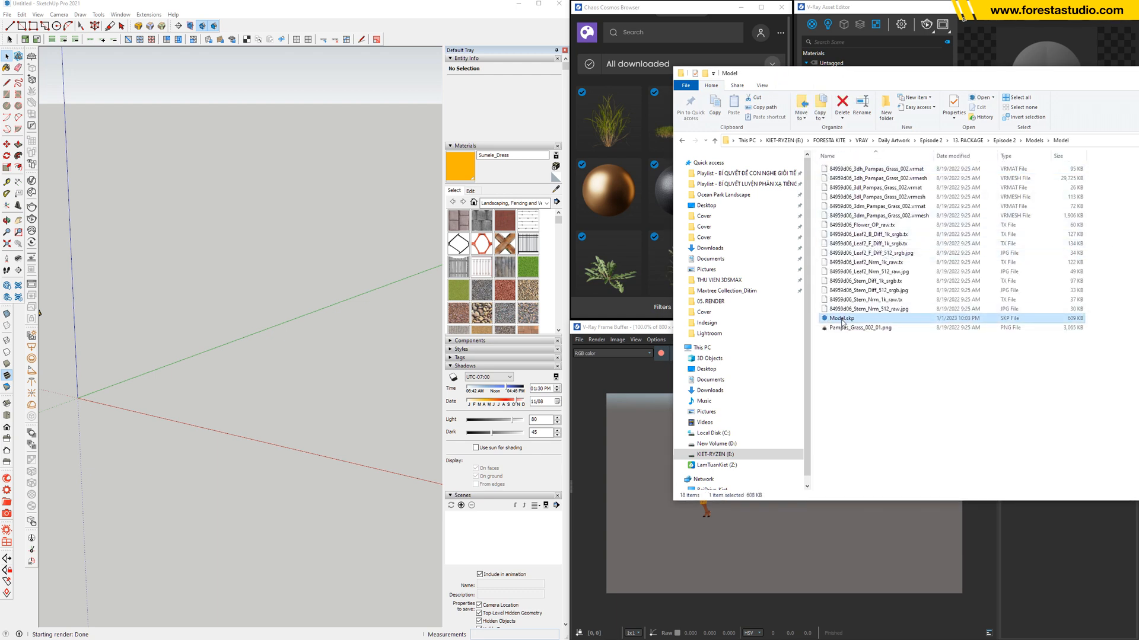
pyautogui.moveTo(239, 279)
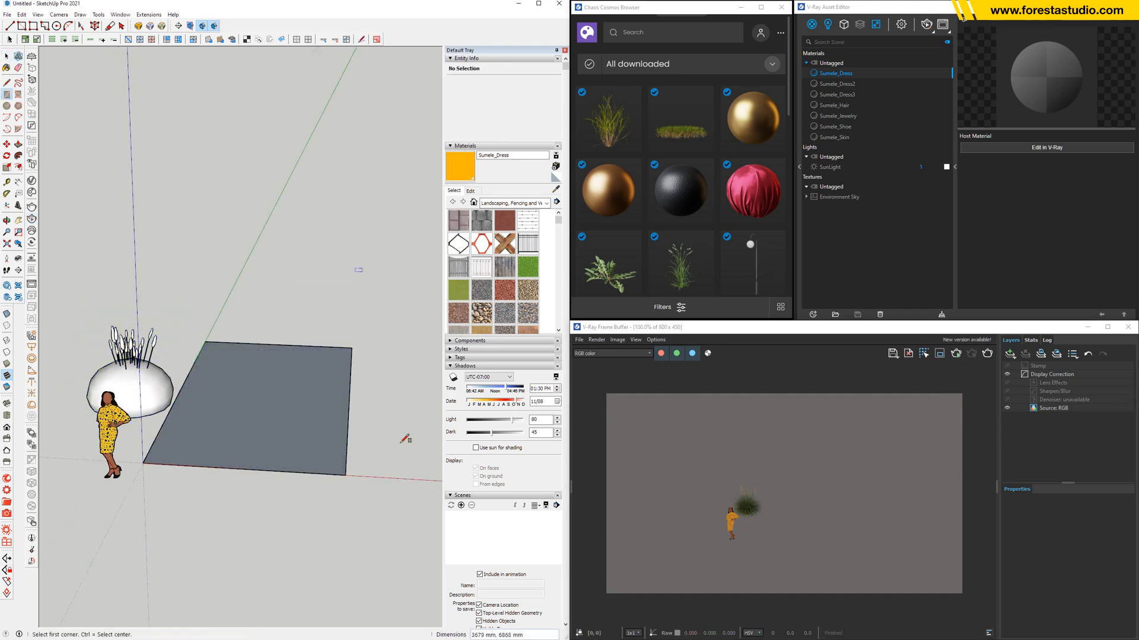
# Enter the 10000 mm ground rectangle size in the Measurements box and place it
pyautogui.write('1000')
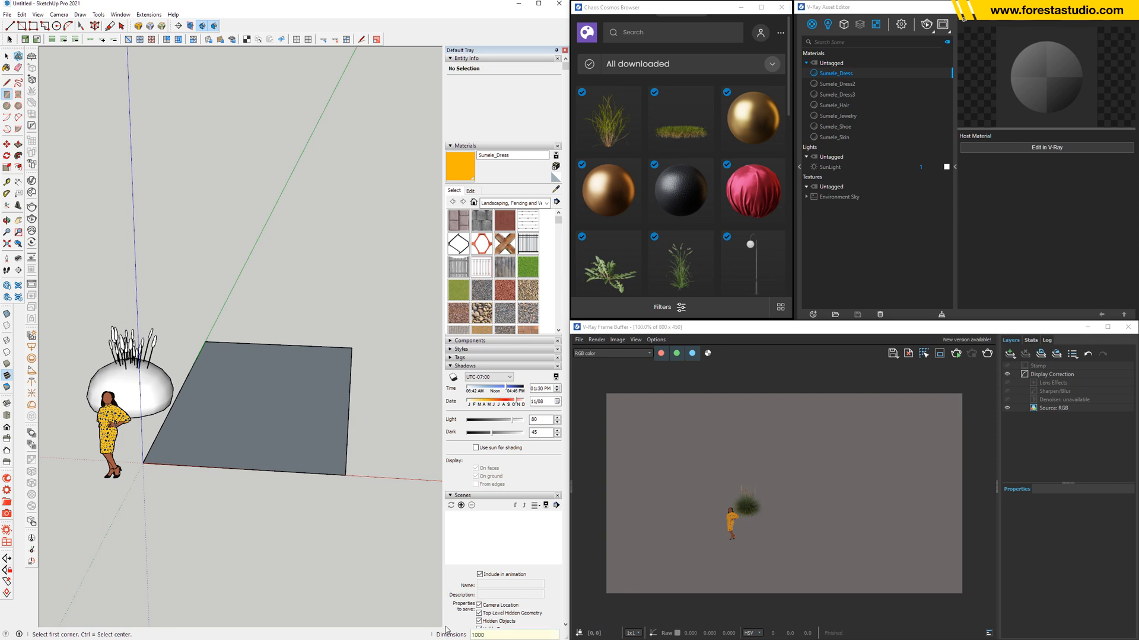
pyautogui.write('100000')
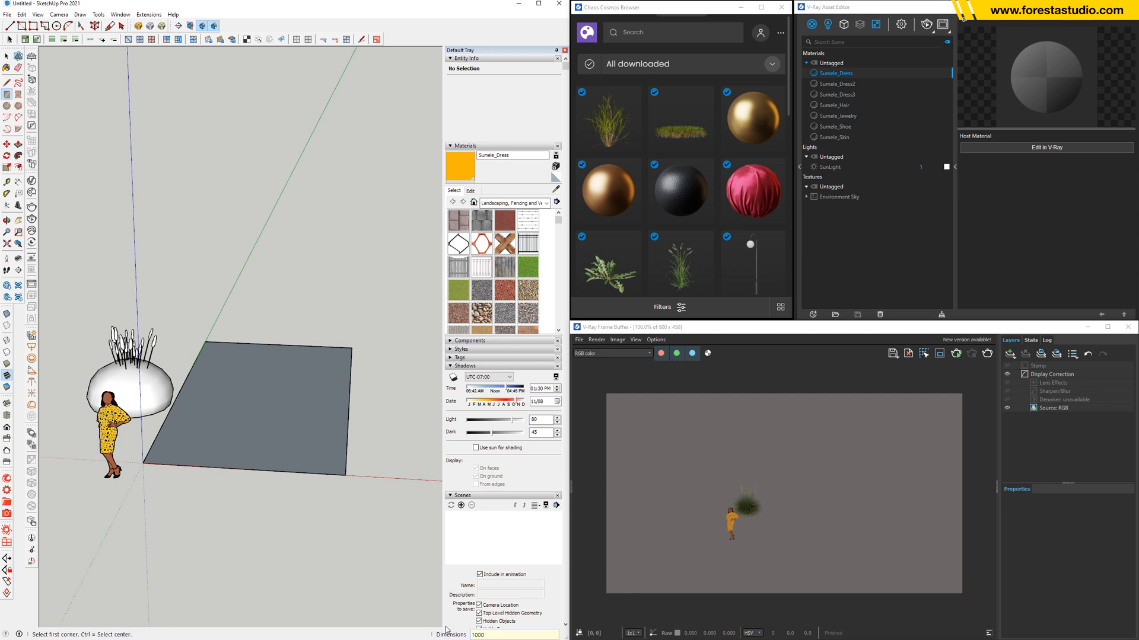
pyautogui.write('10000')
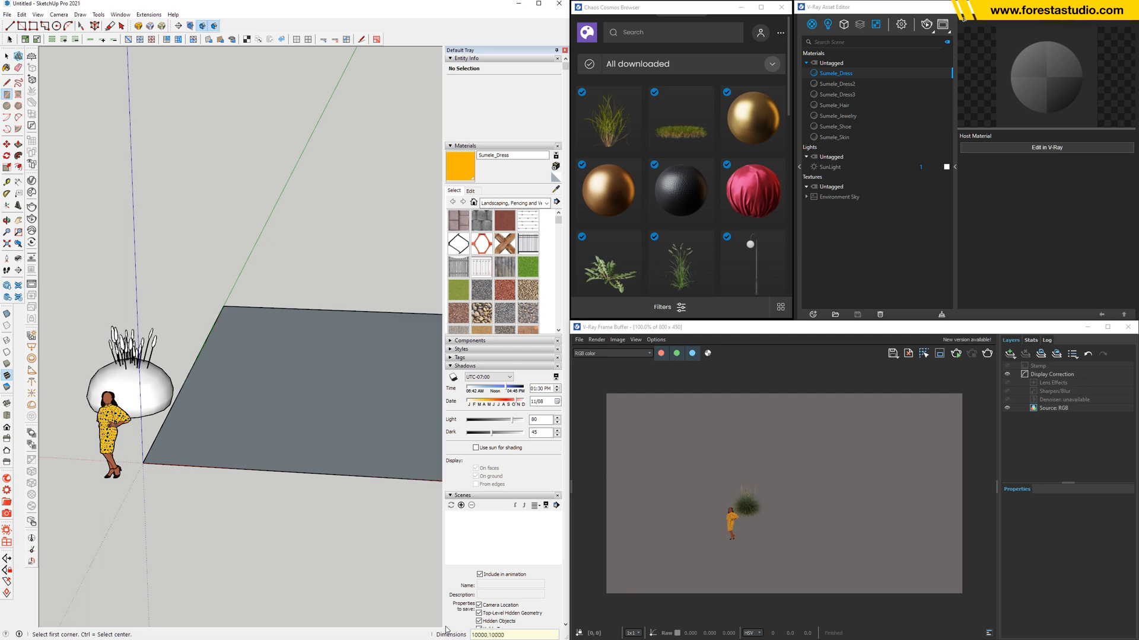
pyautogui.click(297, 415)
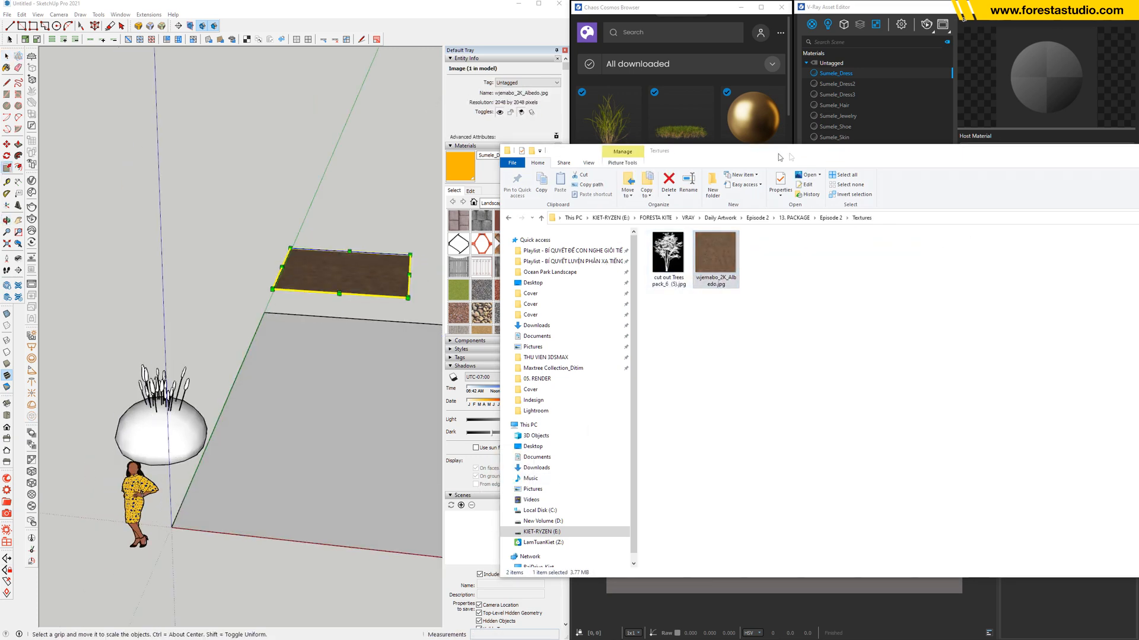
# Explode the placed soil image into a material and paint the ground rectangle with it
pyautogui.rightClick(342, 273)
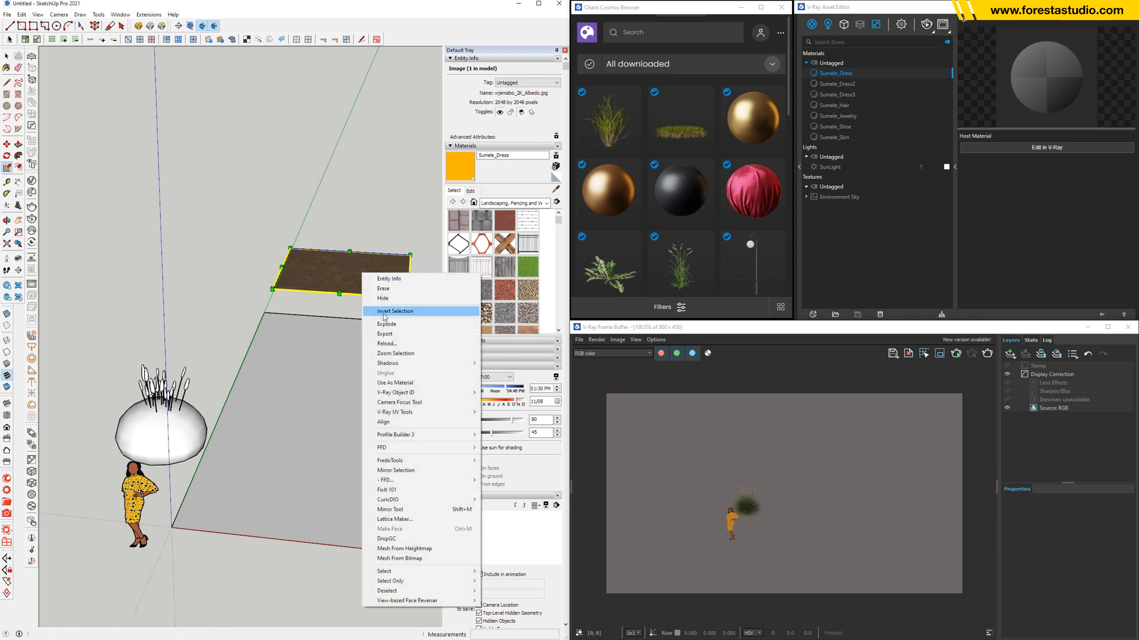
pyautogui.click(394, 310)
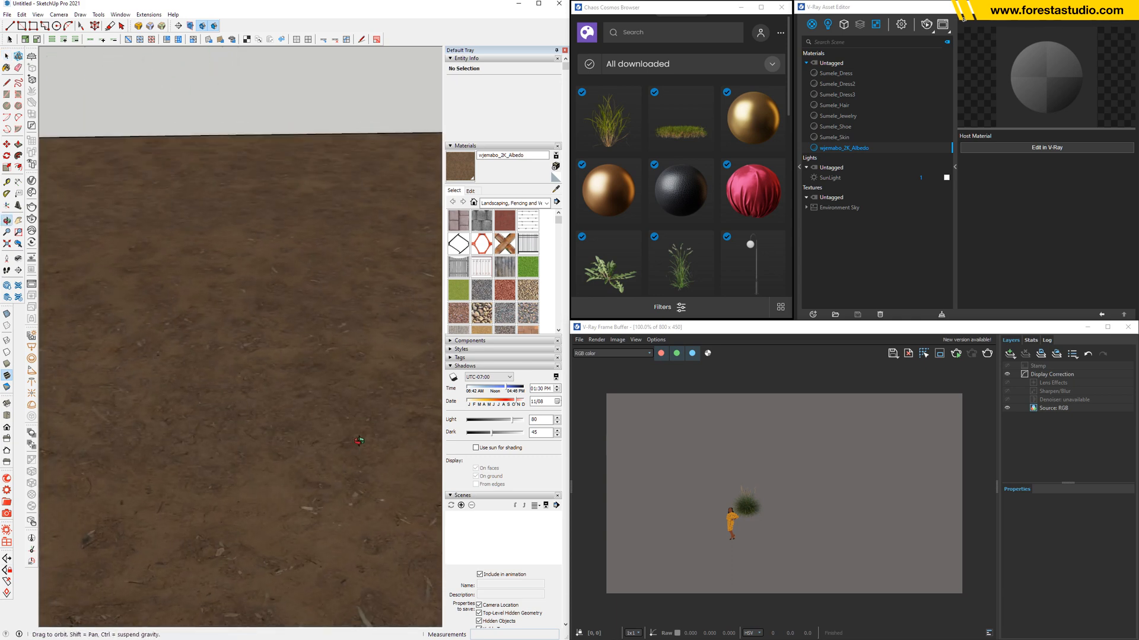
pyautogui.click(471, 189)
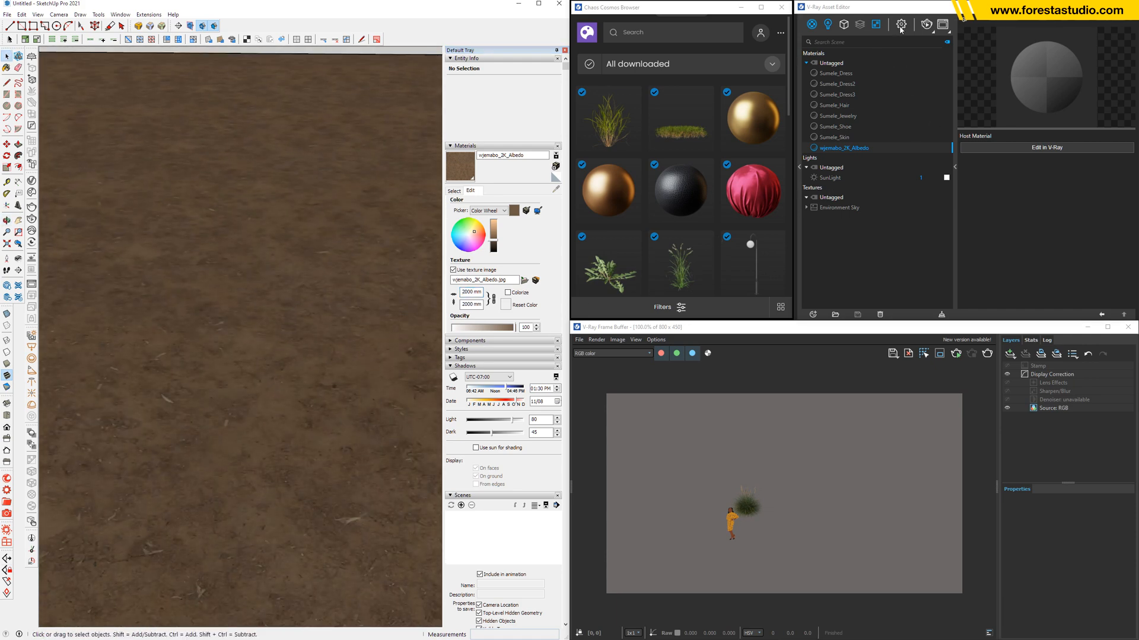
# Review the V-Ray render settings and render the framed pampas grass view
pyautogui.click(900, 24)
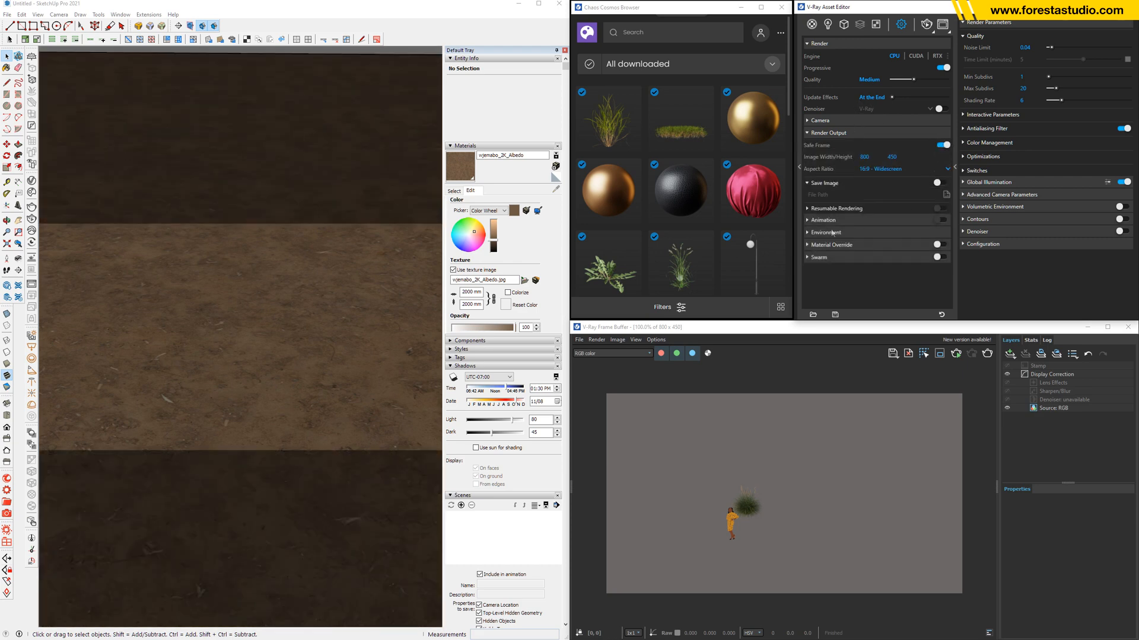
pyautogui.moveTo(341, 322)
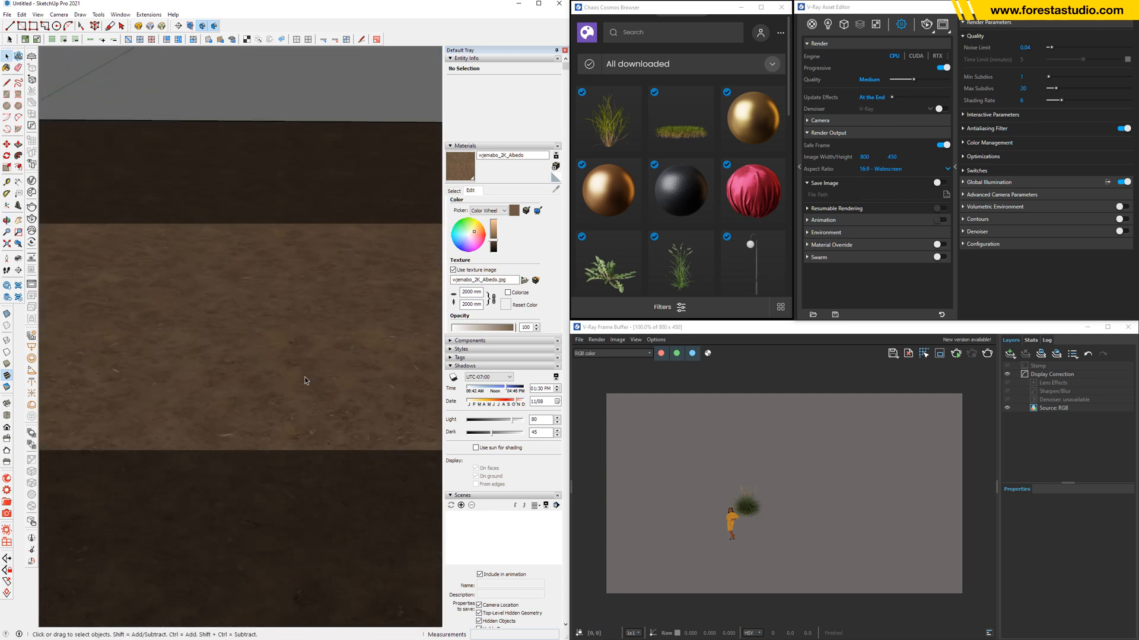
pyautogui.click(956, 354)
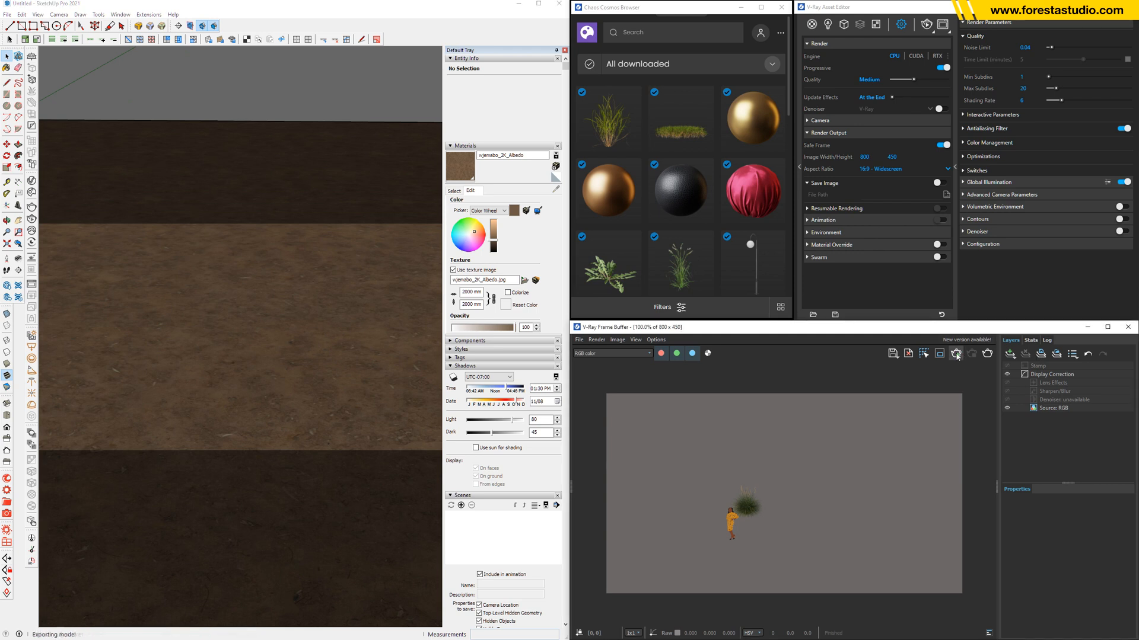
pyautogui.click(972, 354)
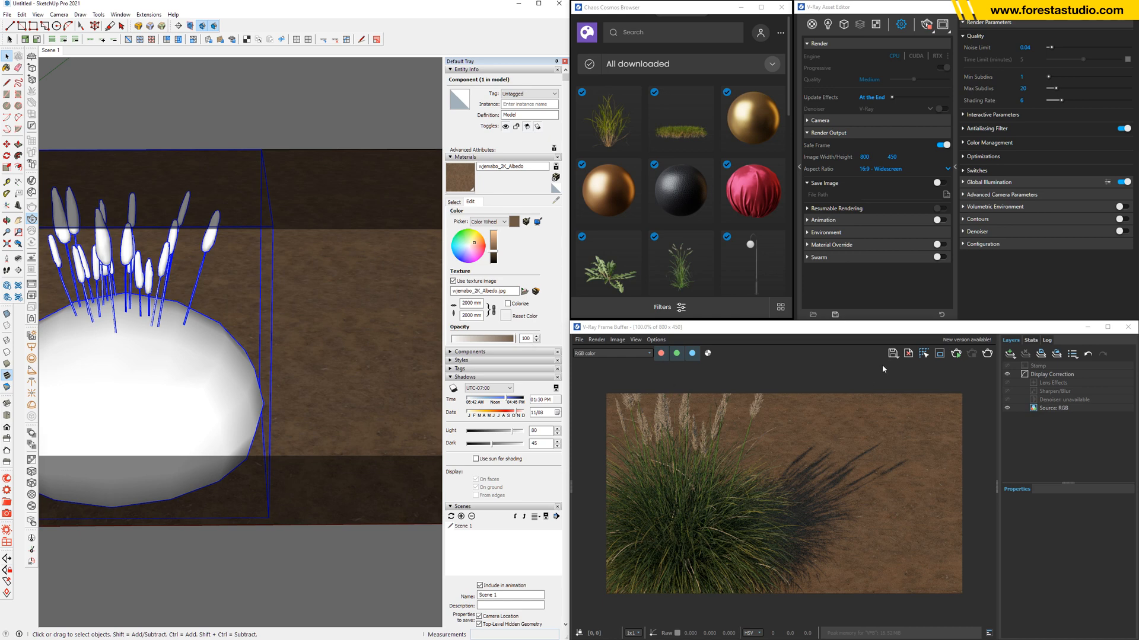
# Enable Custom Orientation on the SunLight in the V-Ray Lights list
pyautogui.click(827, 24)
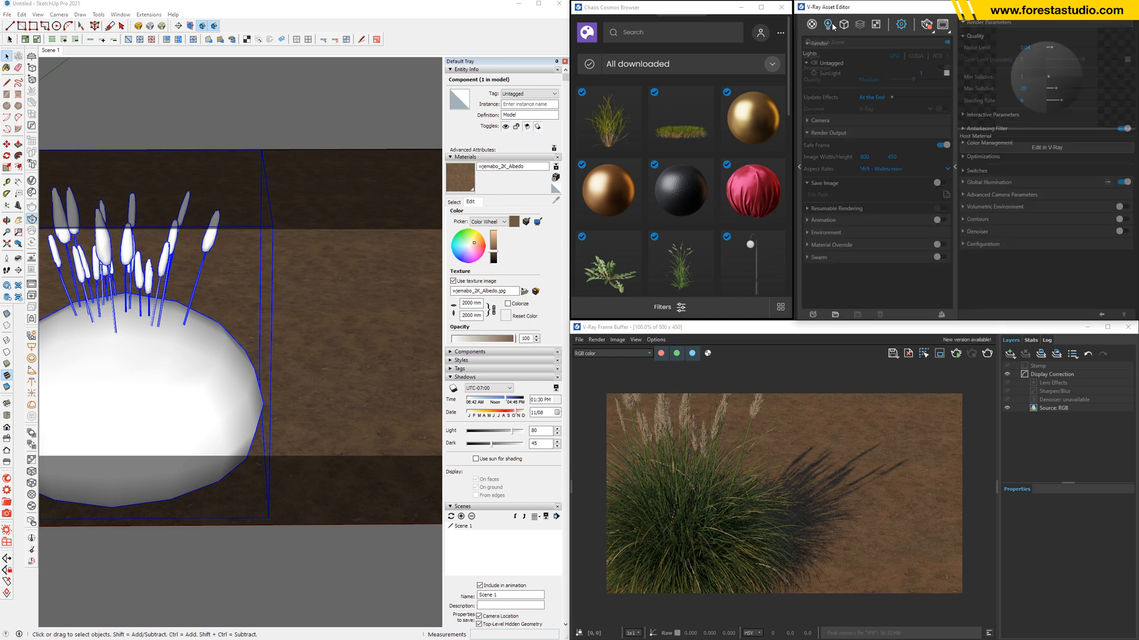
pyautogui.click(828, 23)
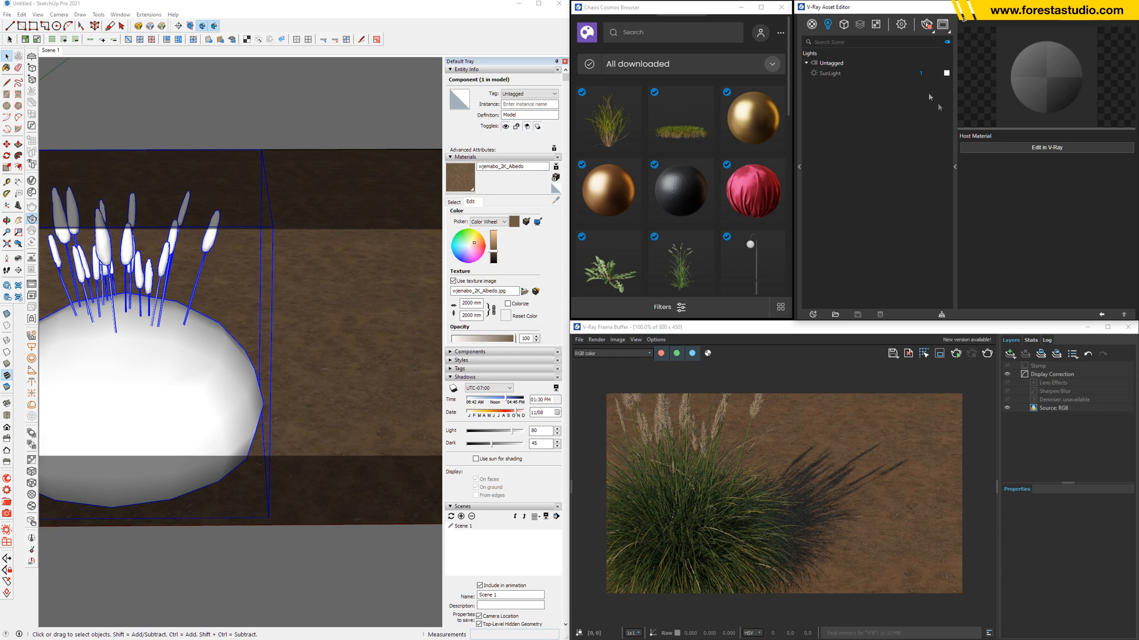
pyautogui.click(829, 73)
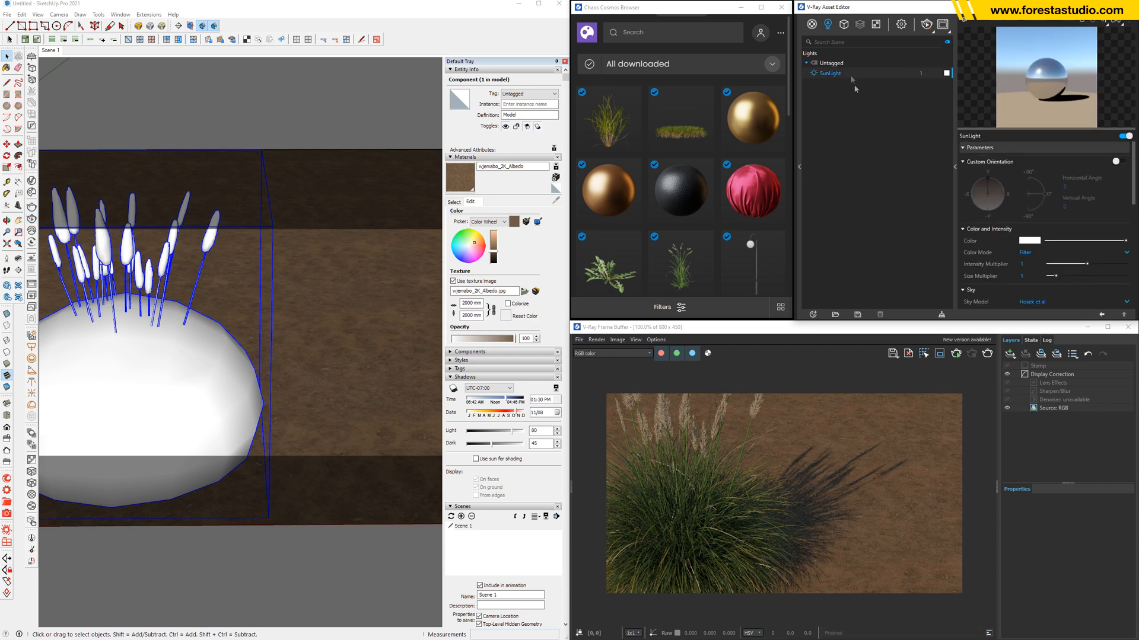
pyautogui.click(1122, 161)
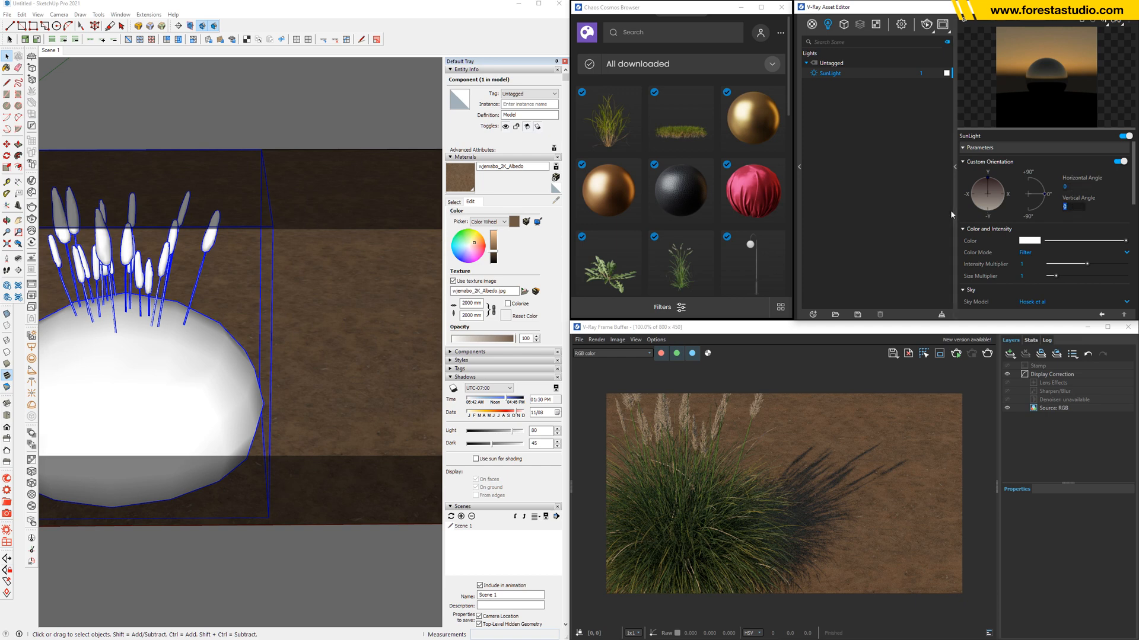
pyautogui.moveTo(954, 214)
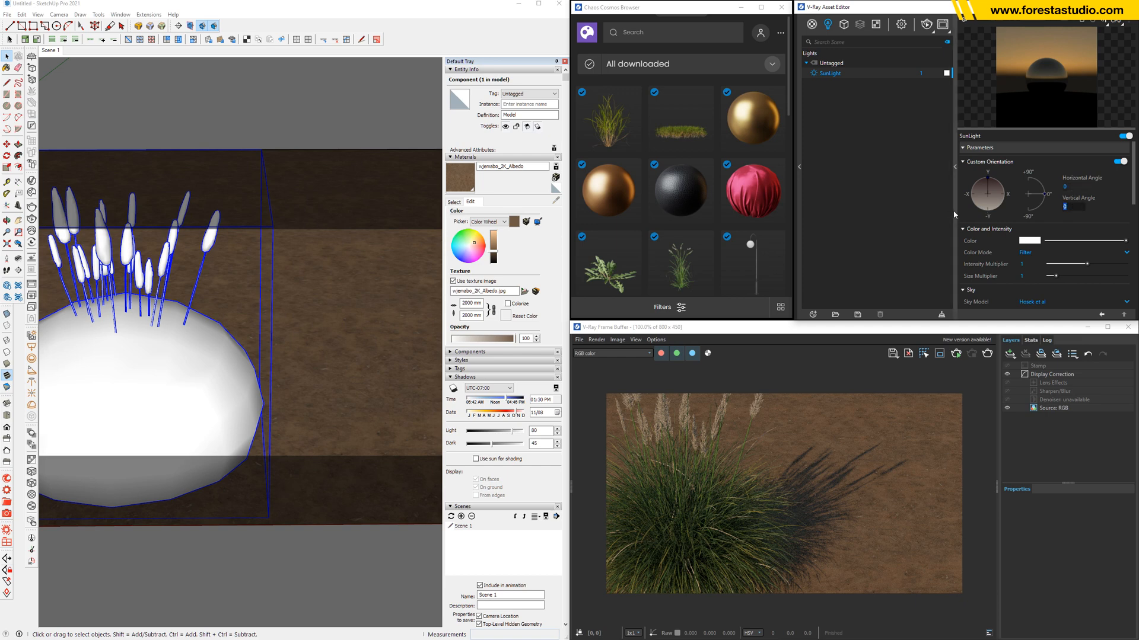
# Swing the sun's horizontal and vertical angle to a new morning direction
pyautogui.moveTo(1040, 185); pyautogui.dragTo(1054, 200)
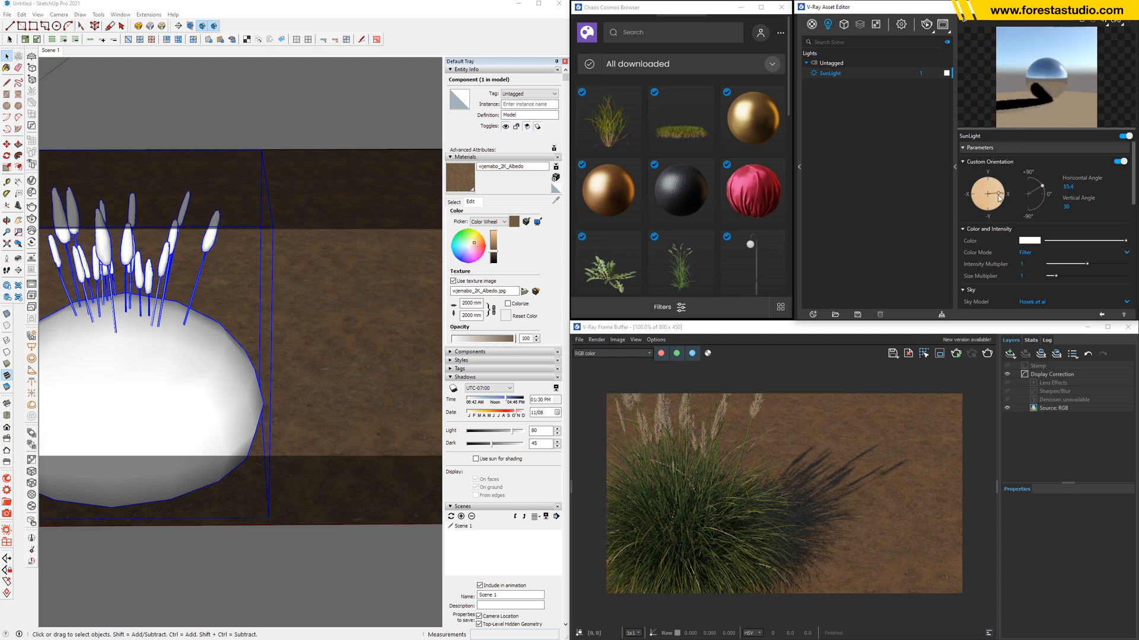
pyautogui.moveTo(986, 192); pyautogui.dragTo(985, 192)
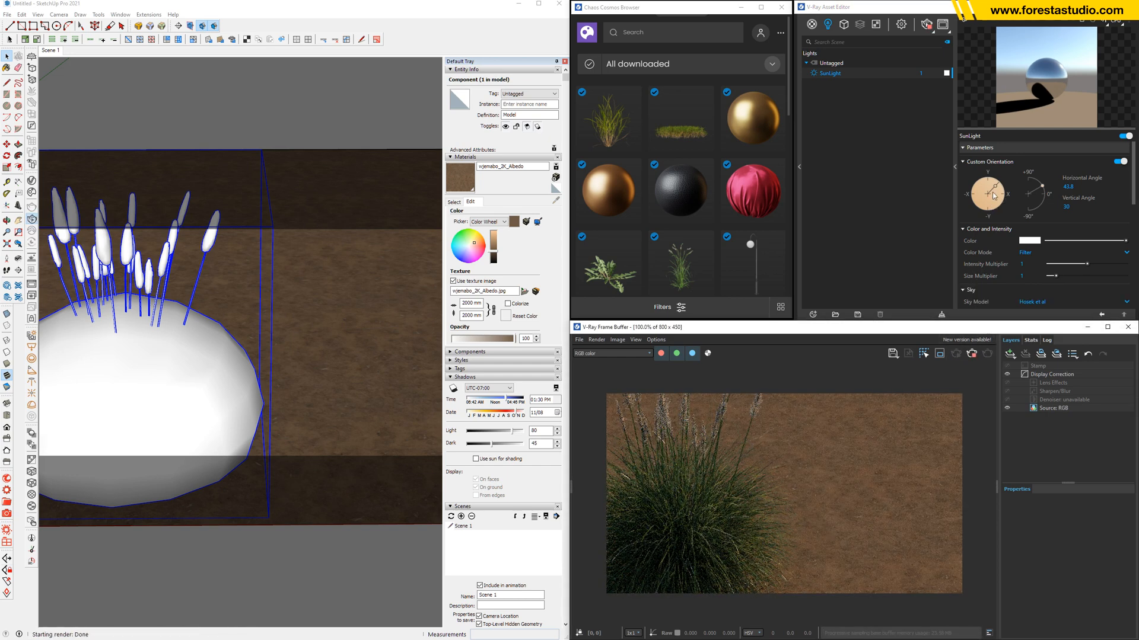
pyautogui.moveTo(985, 194); pyautogui.dragTo(991, 188)
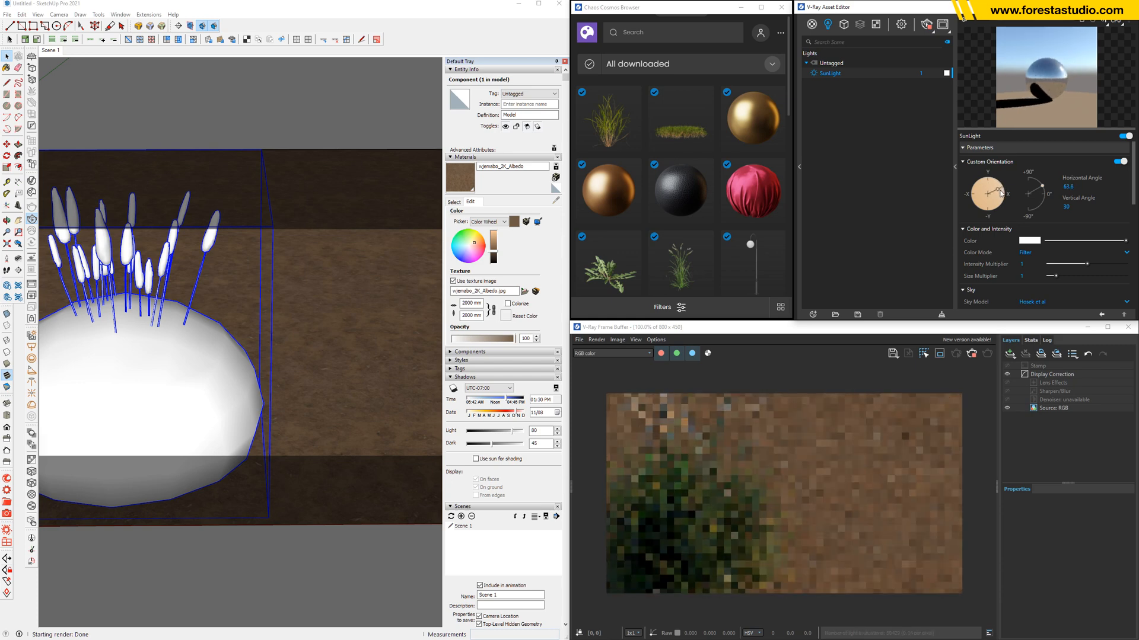
pyautogui.moveTo(995, 185); pyautogui.dragTo(998, 195)
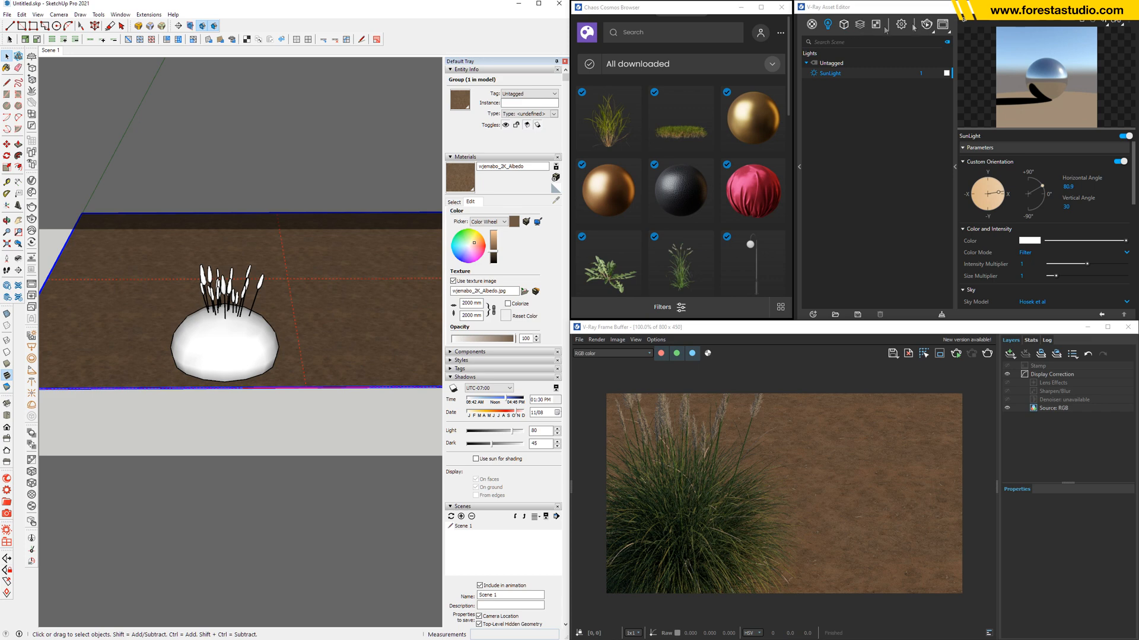
# Create a V-Ray Scatter on the ground group and show its parameters
pyautogui.click(843, 24)
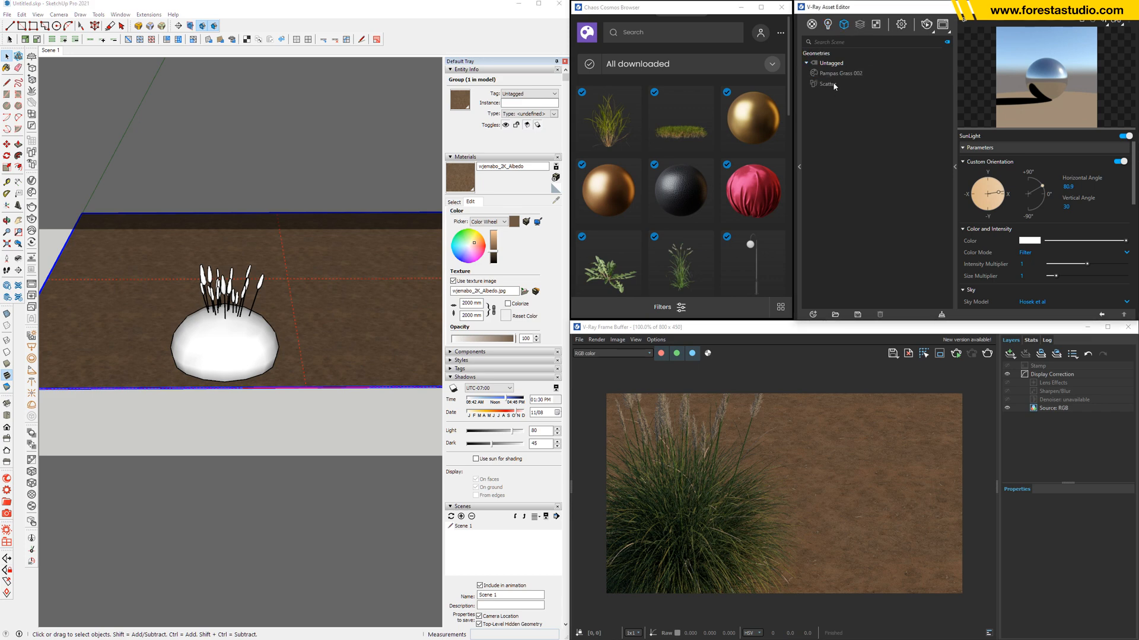
pyautogui.click(827, 83)
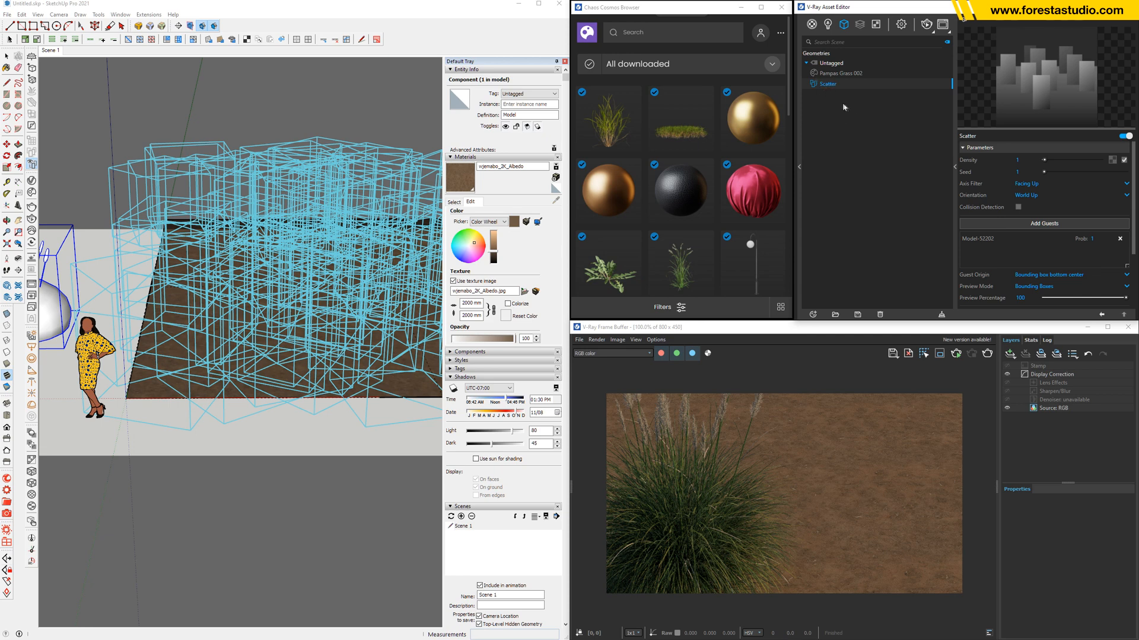
pyautogui.moveTo(872, 122)
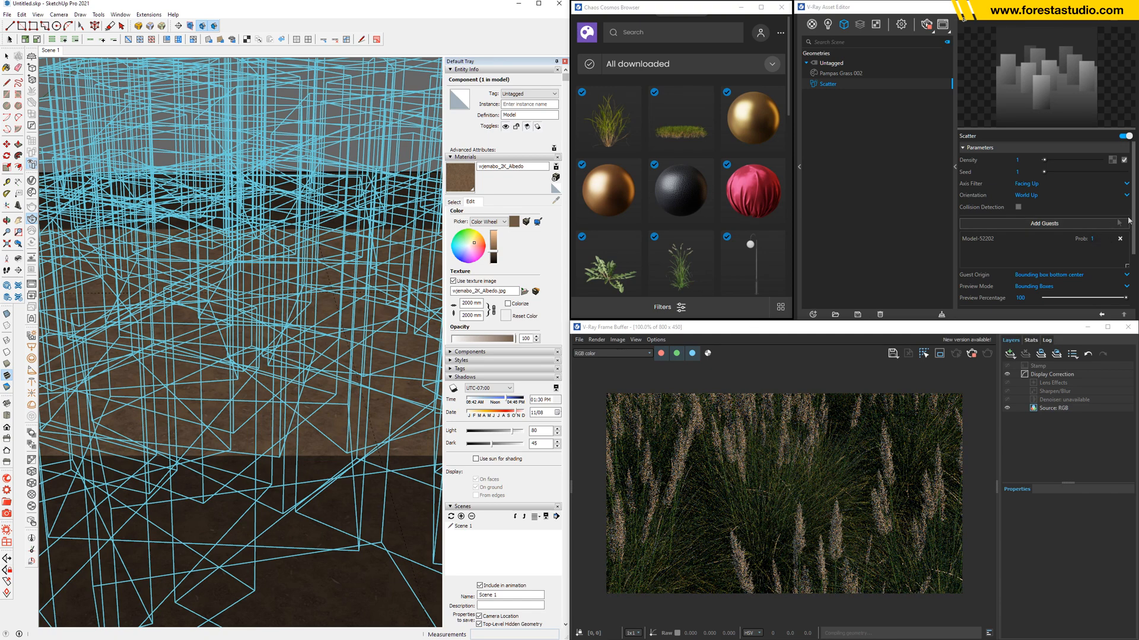
# Reach the Scatter's rotation and scale randomization parameters
pyautogui.scroll(-3)
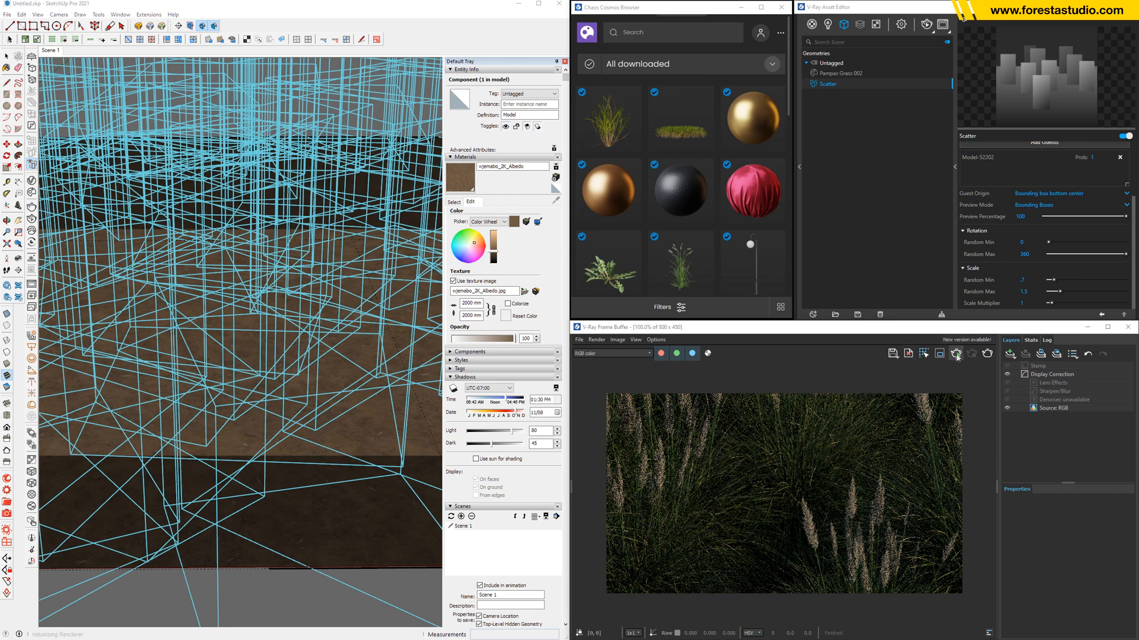
# Add an Exposure correction layer to the render and raise it to about 1.0
pyautogui.click(956, 353)
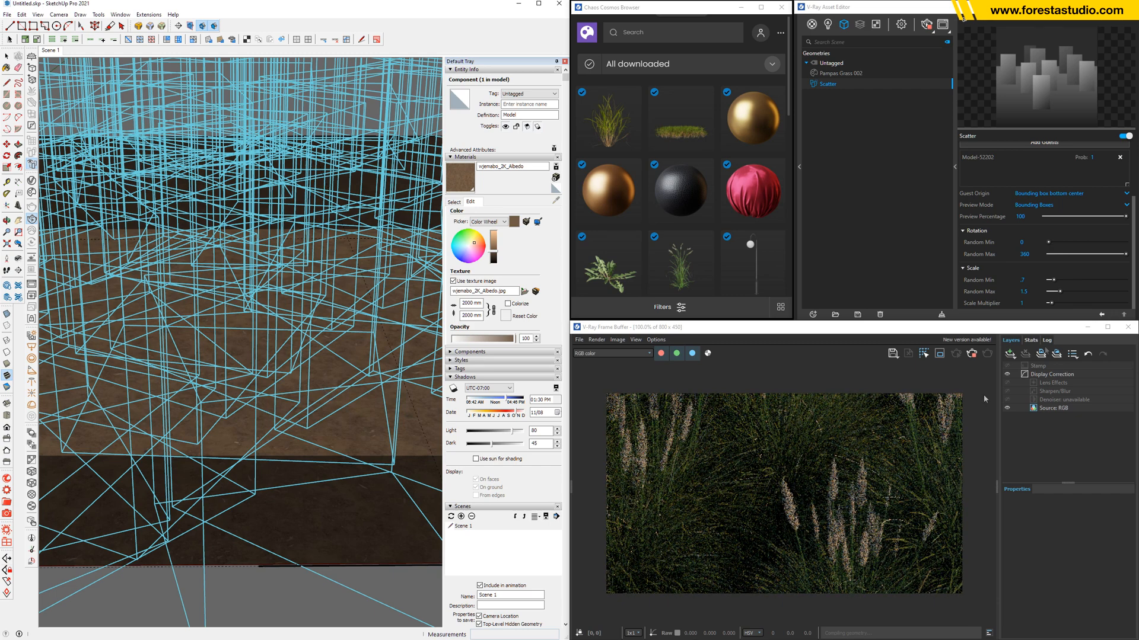
pyautogui.click(1009, 353)
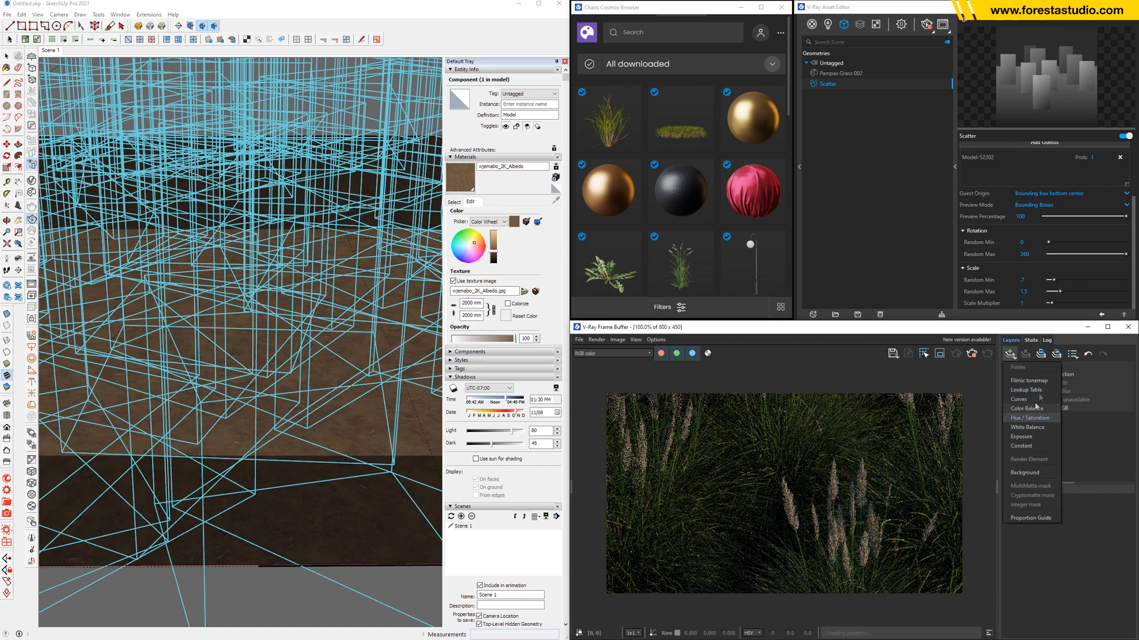
pyautogui.moveTo(1020, 400)
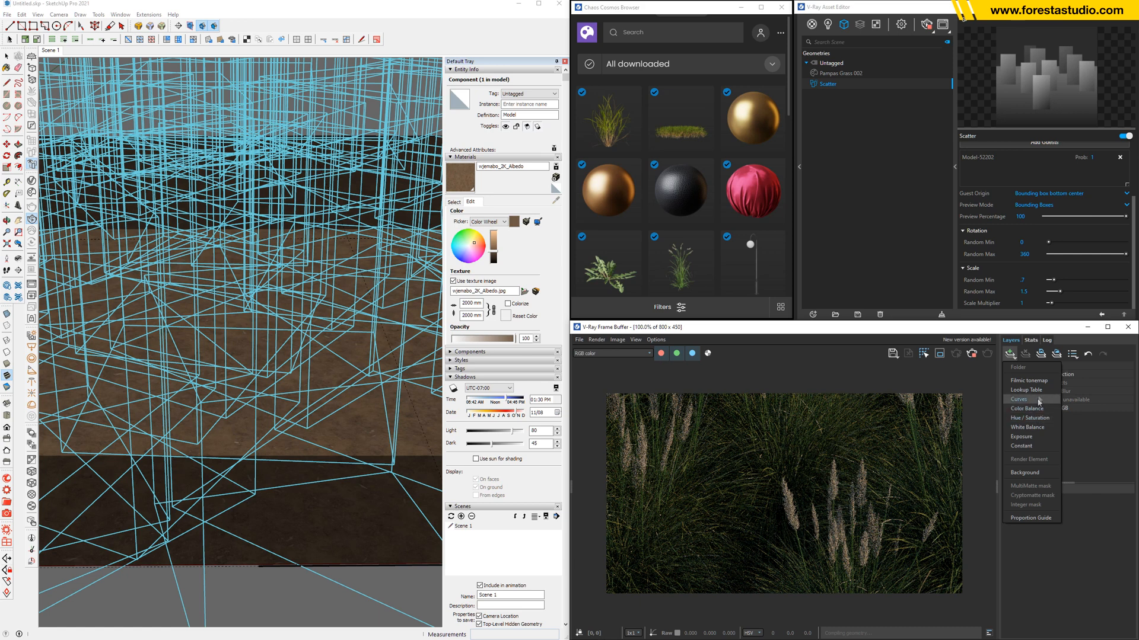
pyautogui.moveTo(1027, 427)
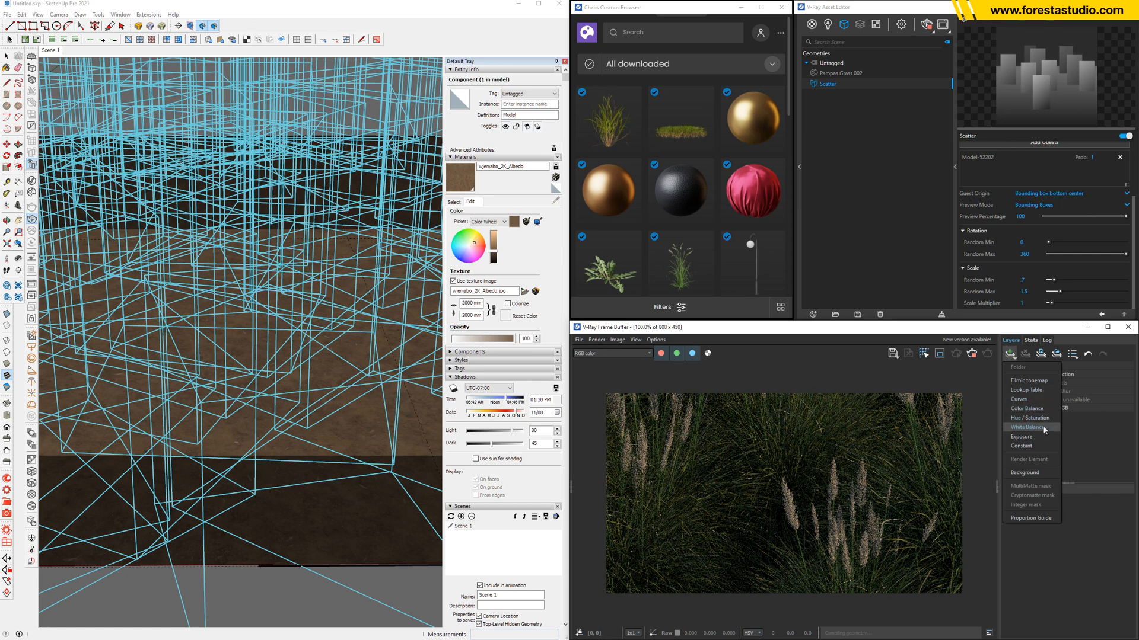
pyautogui.click(1021, 437)
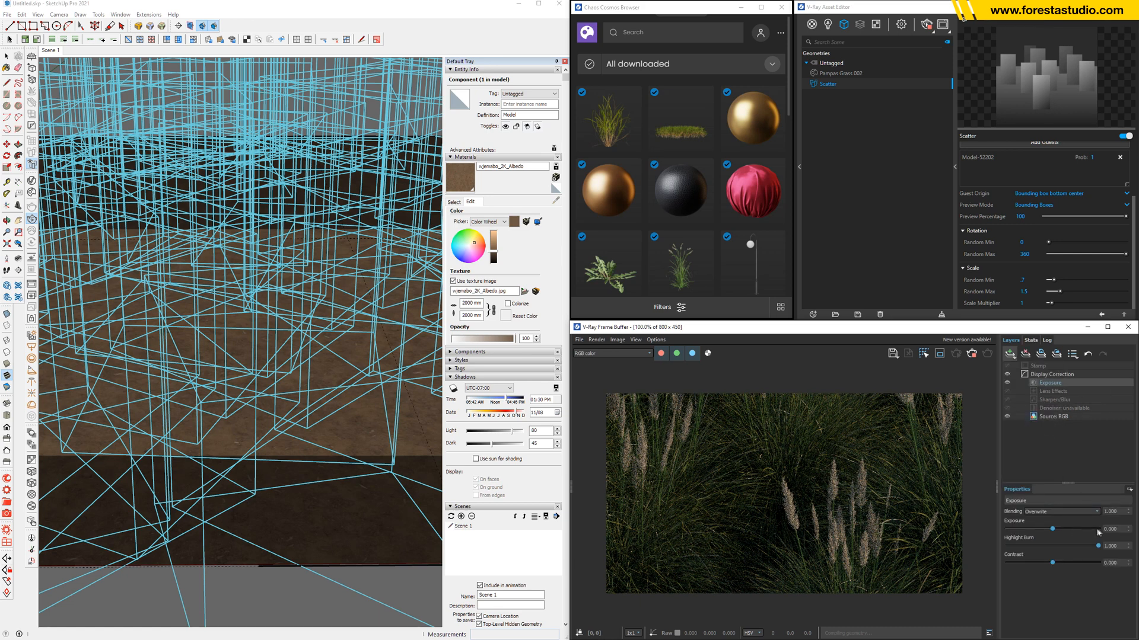
pyautogui.moveTo(1072, 529); pyautogui.dragTo(1079, 529)
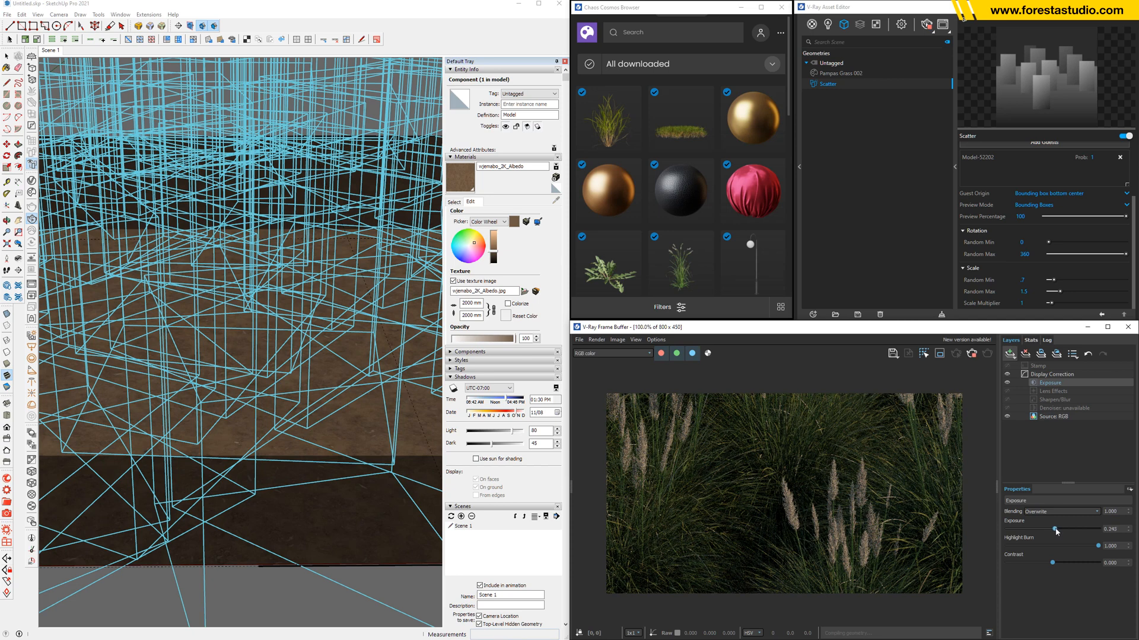
pyautogui.moveTo(1054, 529); pyautogui.dragTo(1062, 529)
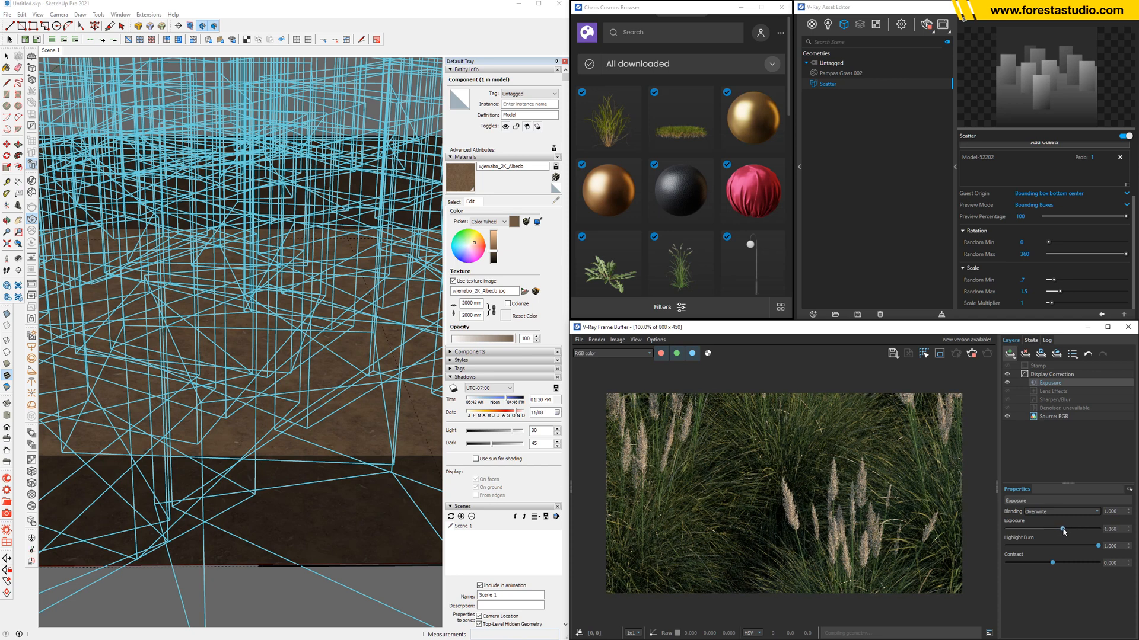
pyautogui.moveTo(1060, 529); pyautogui.dragTo(1067, 529)
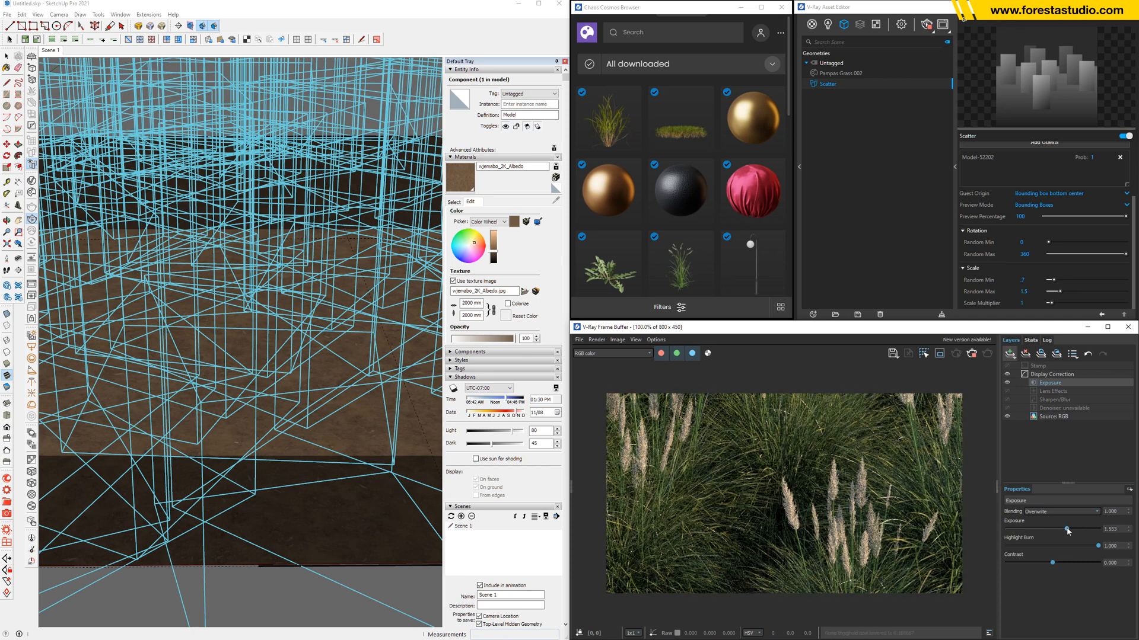
pyautogui.moveTo(1067, 529); pyautogui.dragTo(1071, 529)
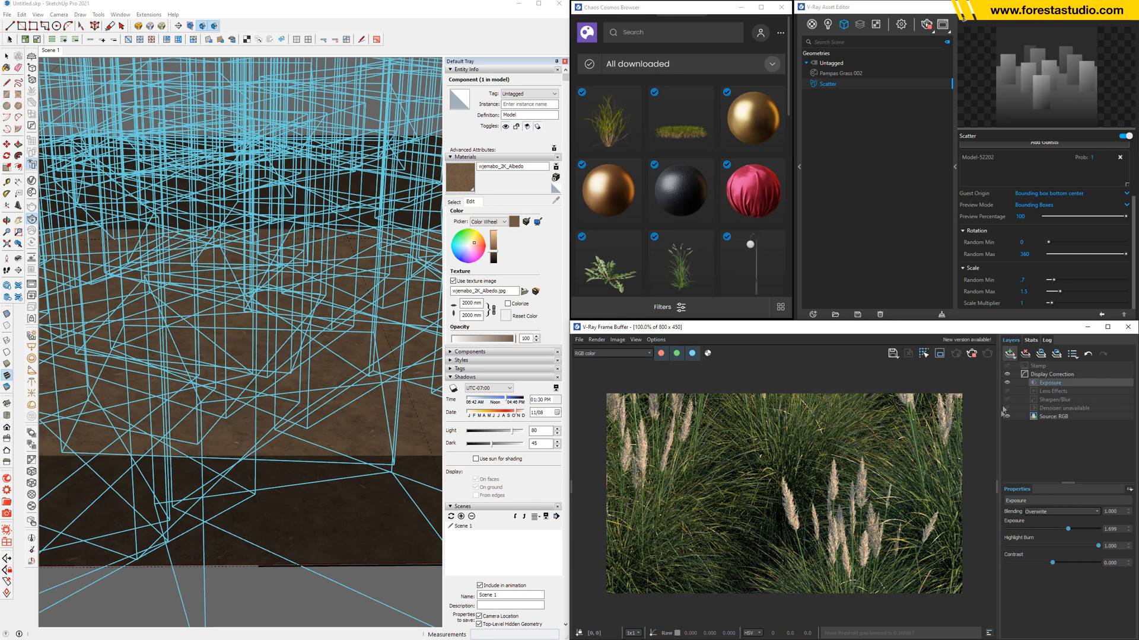
# Add a Filmic tonemap layer to the render
pyautogui.click(1008, 354)
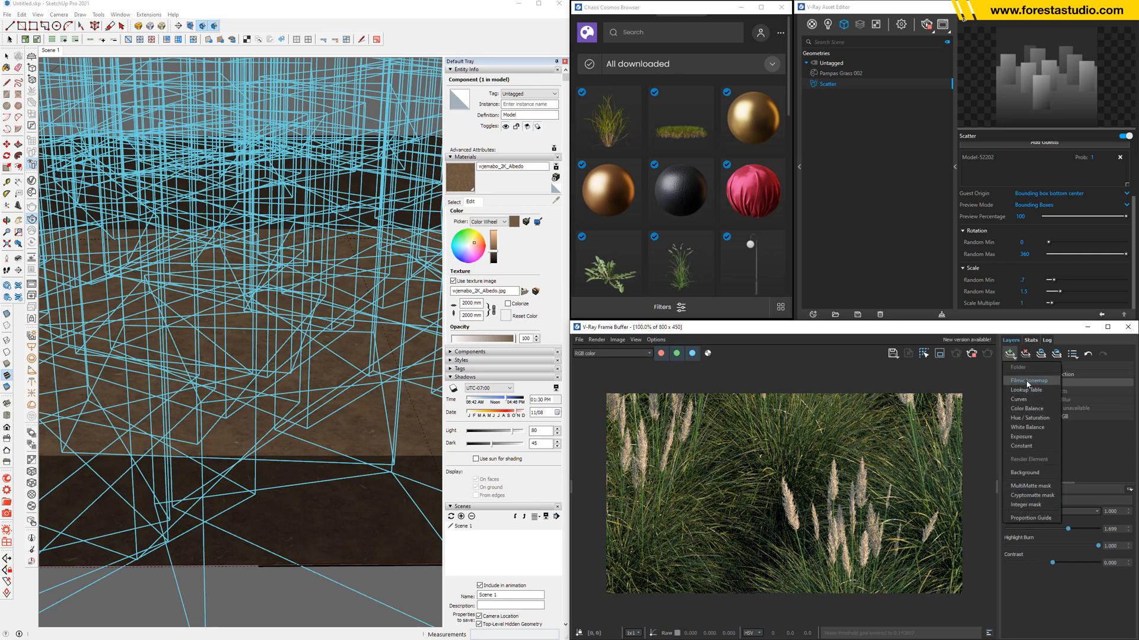
pyautogui.click(1029, 379)
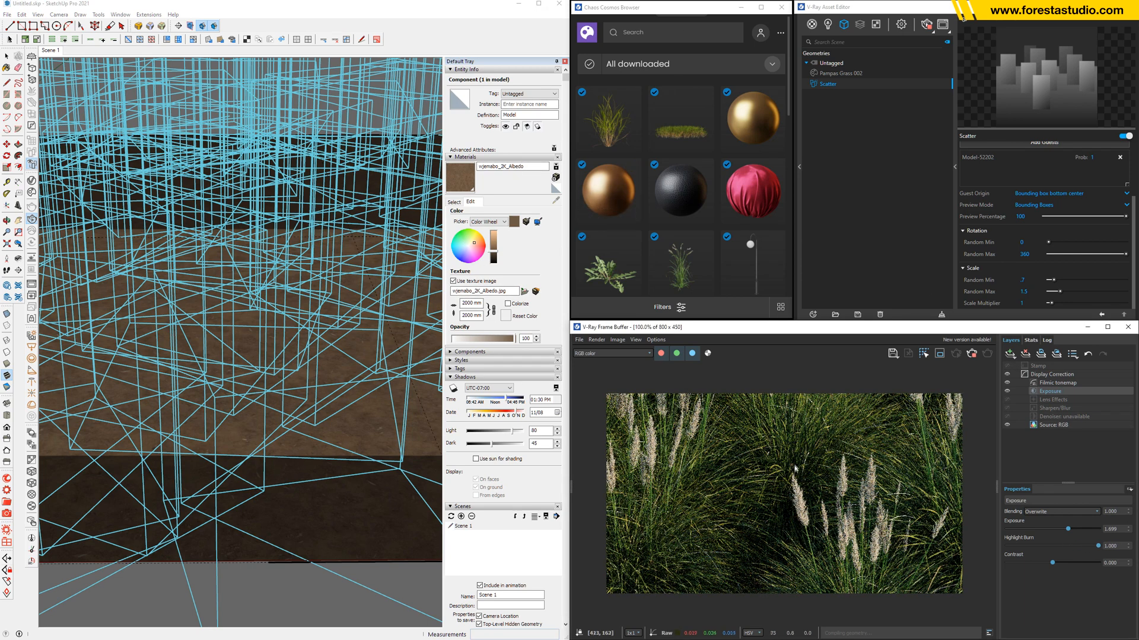
# Orbit the soil ground view after hiding the scatter preview boxes
pyautogui.moveTo(798, 501); pyautogui.dragTo(893, 483)
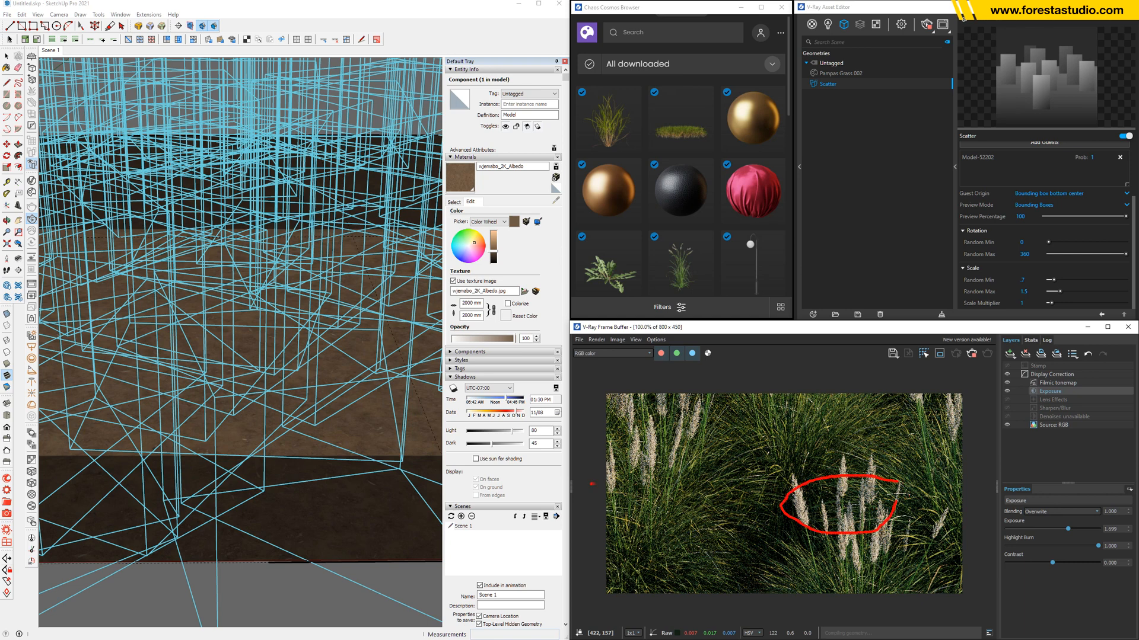
pyautogui.moveTo(595, 483); pyautogui.dragTo(966, 523)
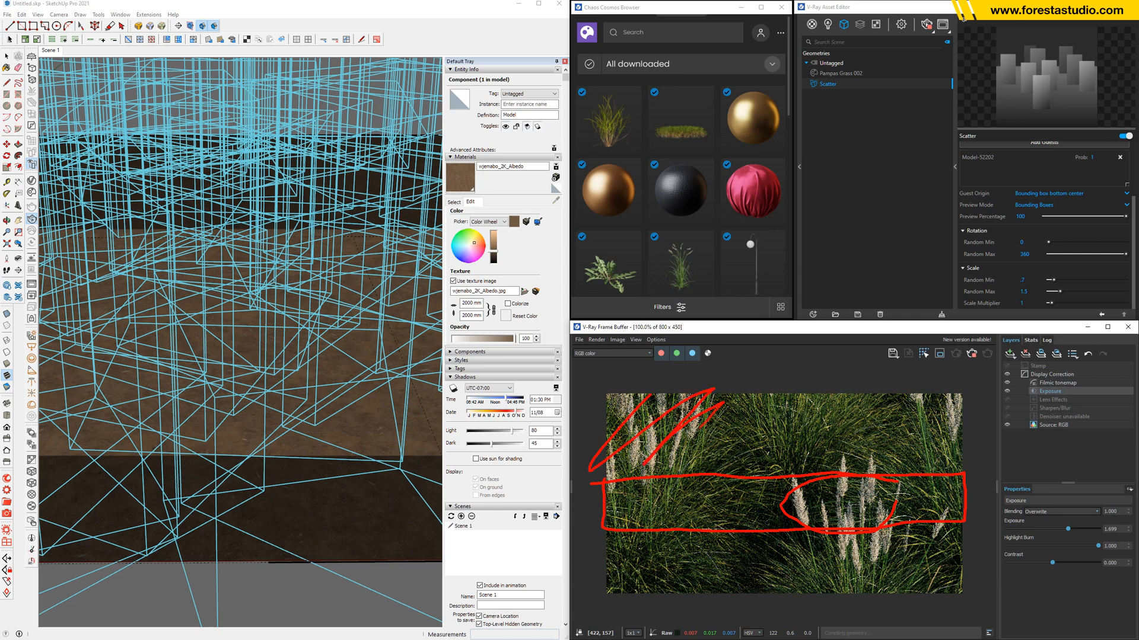
pyautogui.moveTo(733, 435); pyautogui.dragTo(914, 407)
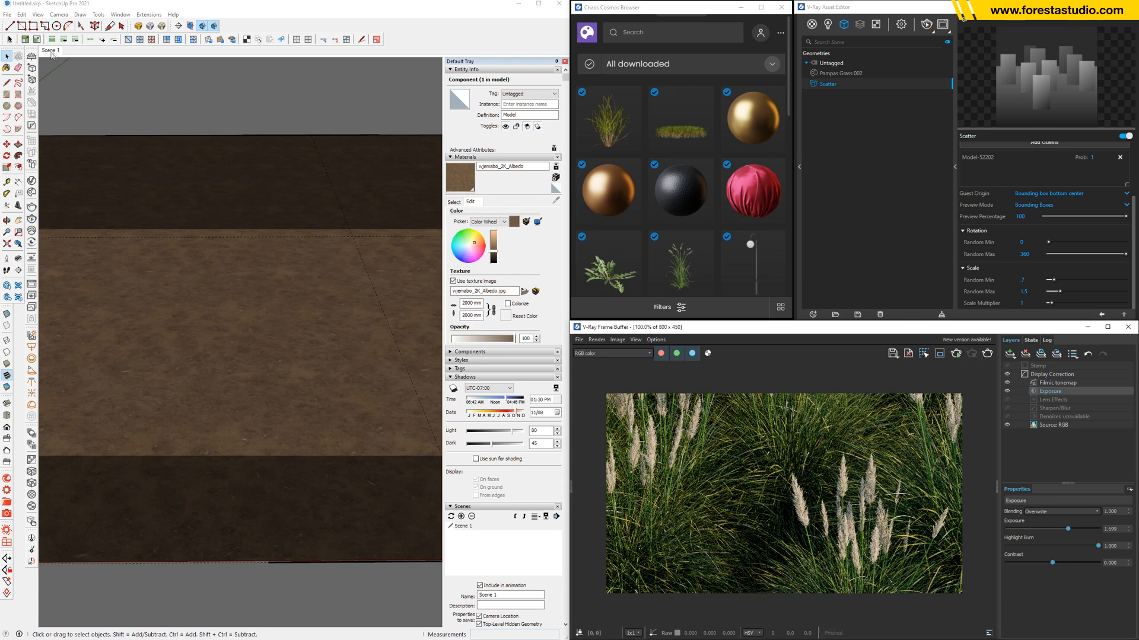
pyautogui.moveTo(251, 467)
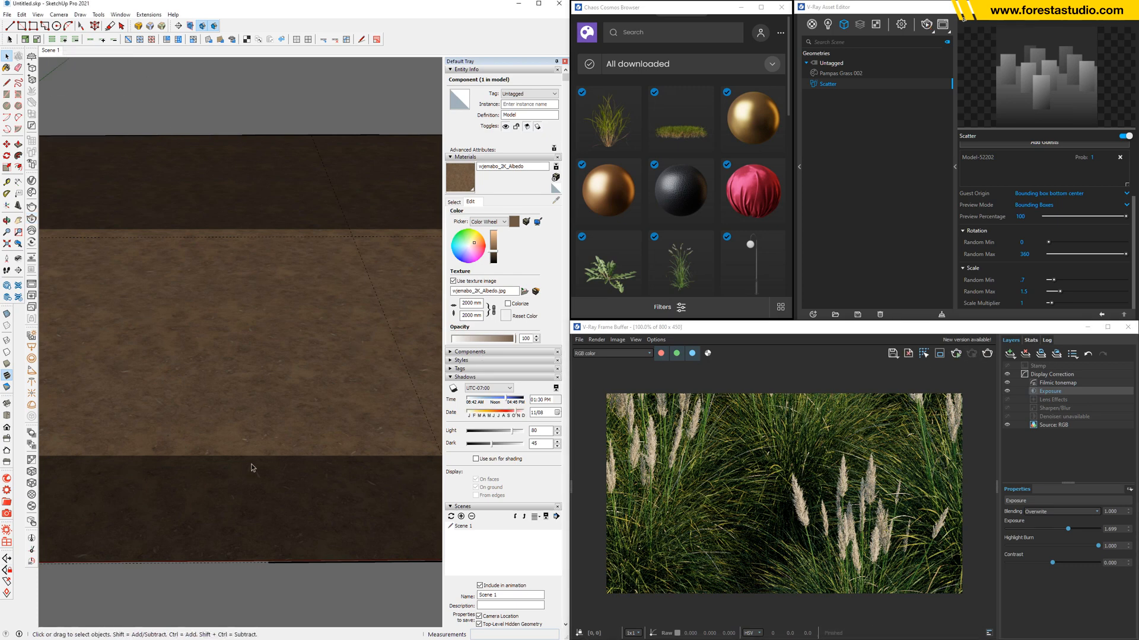
# Push/Pull the rectangle into a white box standing among the grass
pyautogui.moveTo(308, 436); pyautogui.dragTo(415, 499)
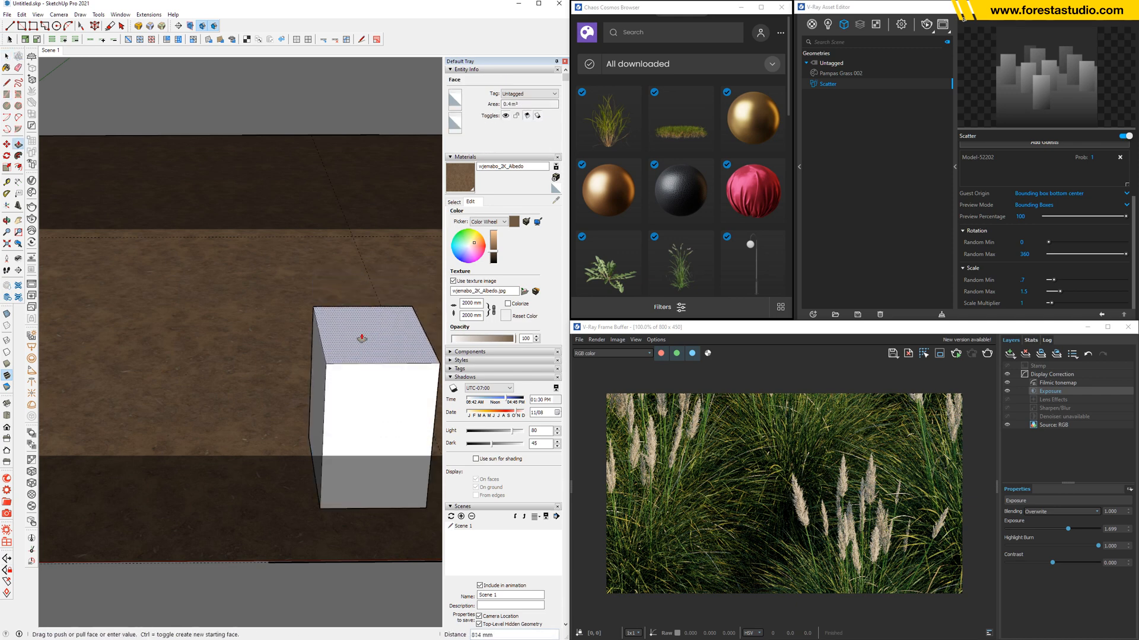
pyautogui.click(370, 407)
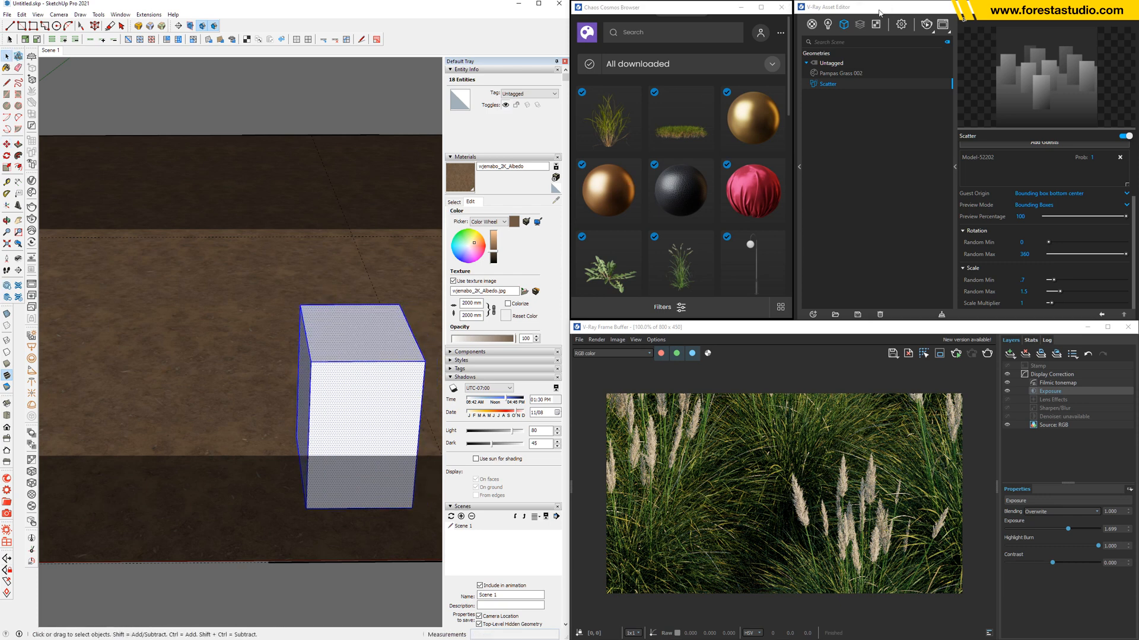
# Enable Depth of Field in the V-Ray camera settings and adjust the Defocus amount
pyautogui.click(900, 24)
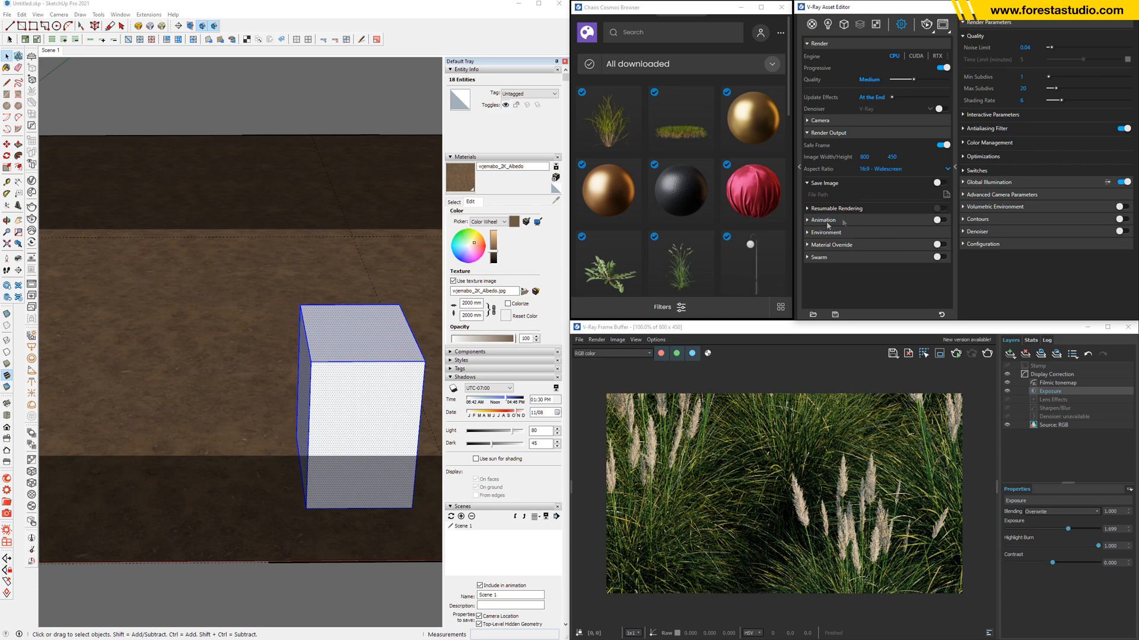
pyautogui.click(819, 119)
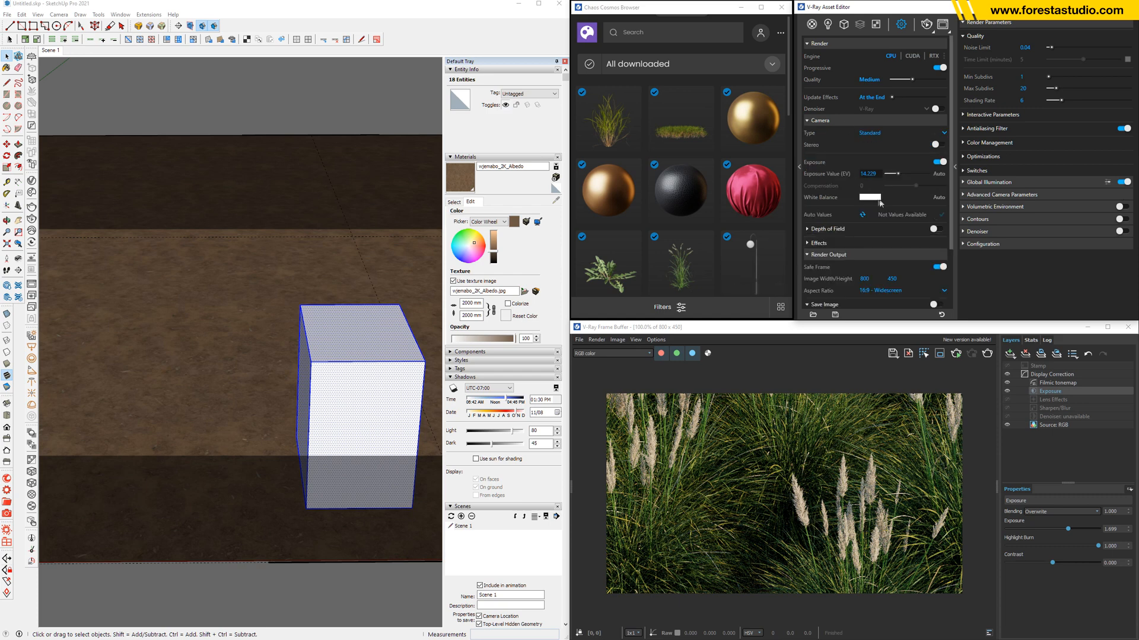
pyautogui.click(827, 229)
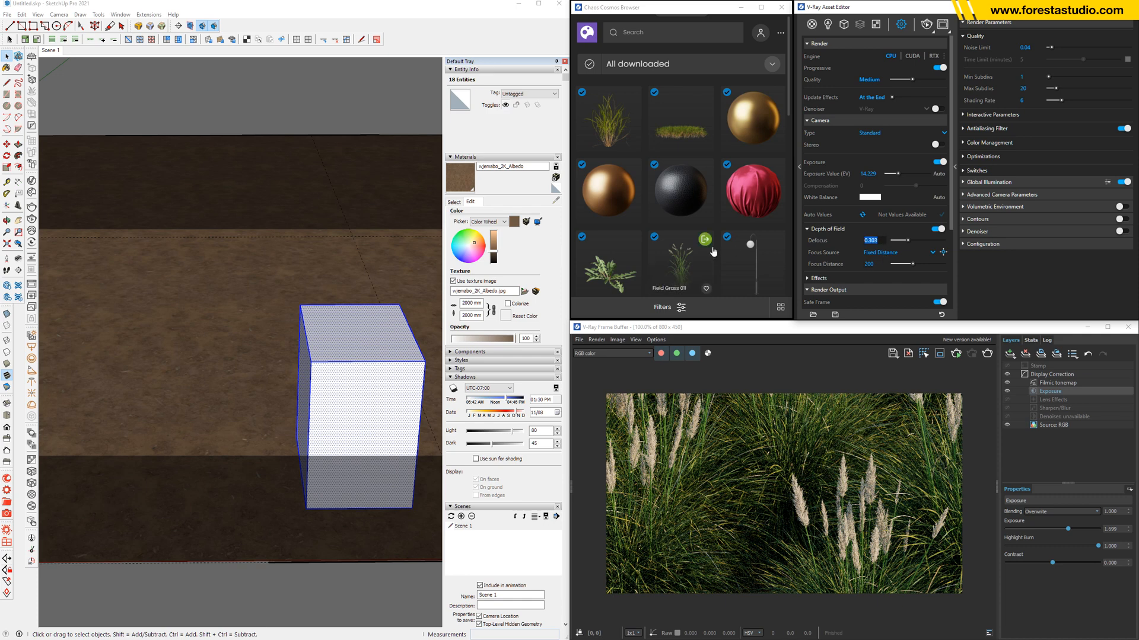
pyautogui.moveTo(900, 239); pyautogui.dragTo(937, 240)
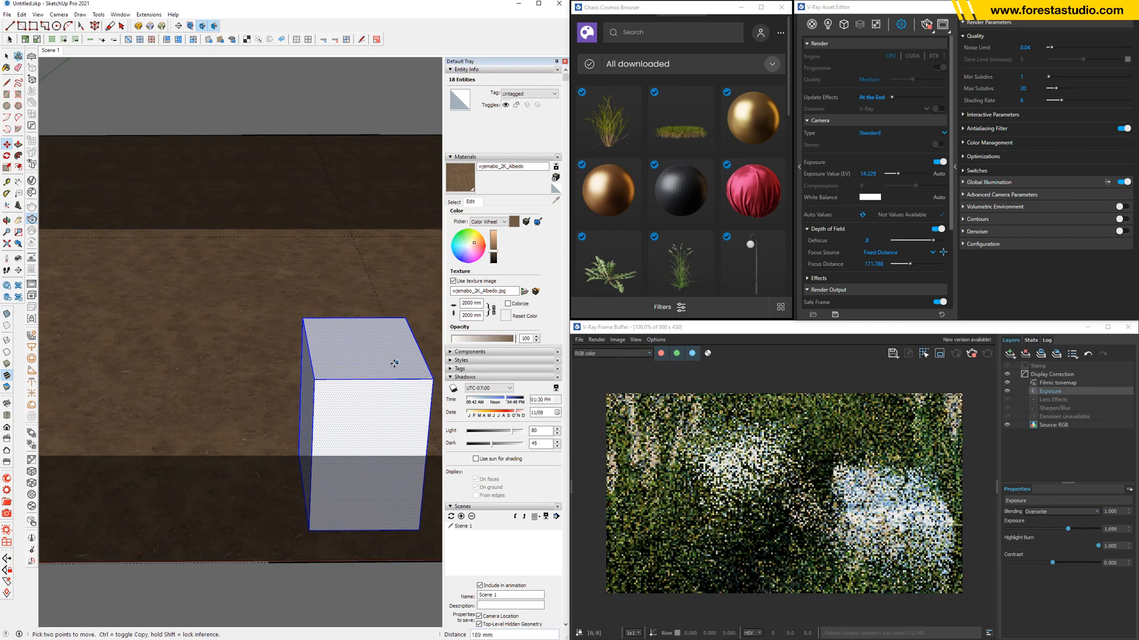
# Move the focus box to a new spot, set focus distance about 155.988, and restart the interactive render
pyautogui.moveTo(396, 363); pyautogui.dragTo(354, 379)
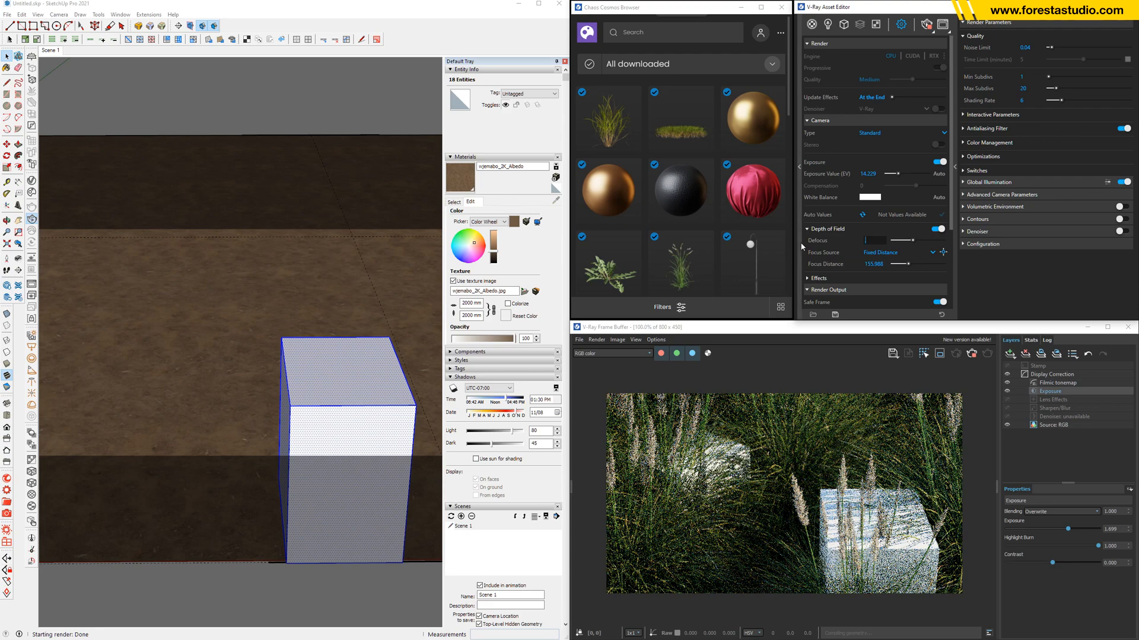
pyautogui.click(908, 240)
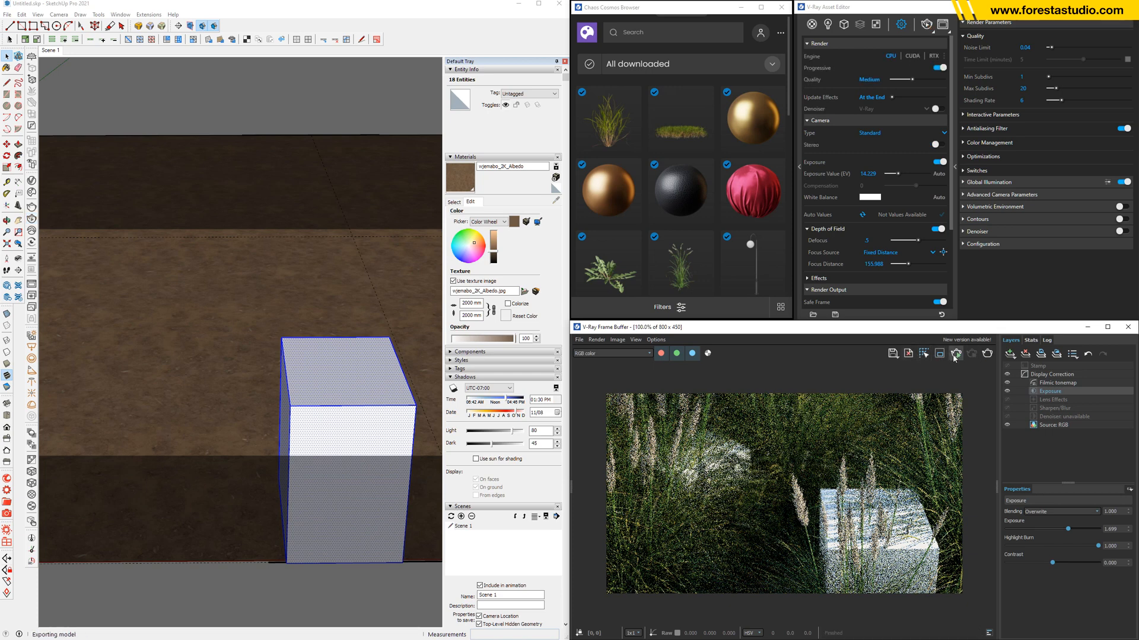
pyautogui.click(956, 353)
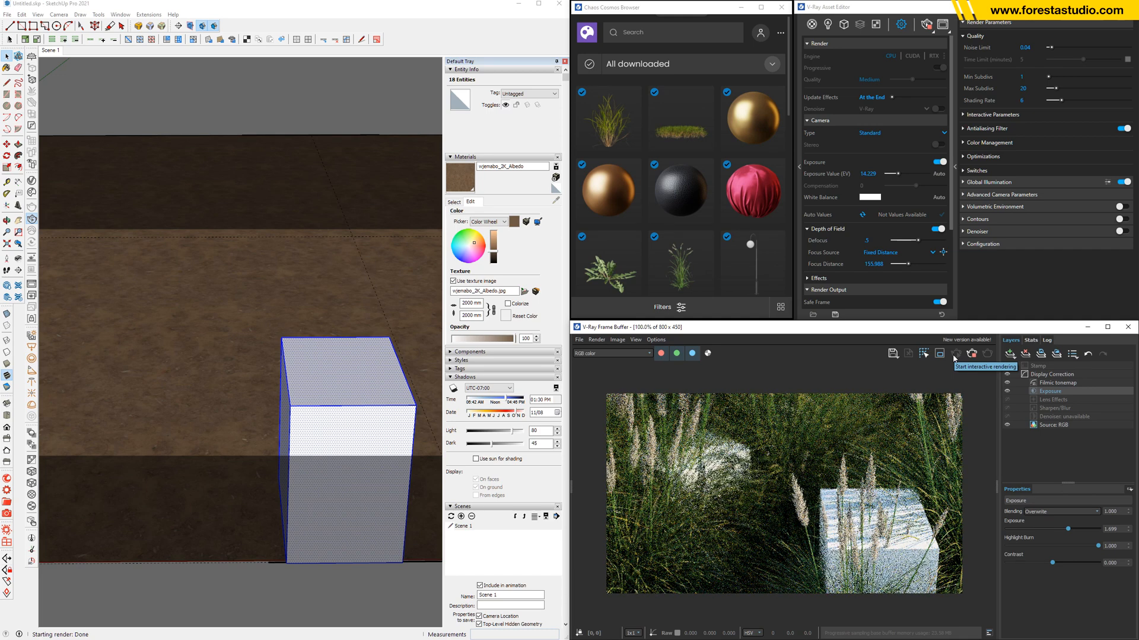
# Restart the interactive render so only the pampas grass shows with a blurred background
pyautogui.click(952, 353)
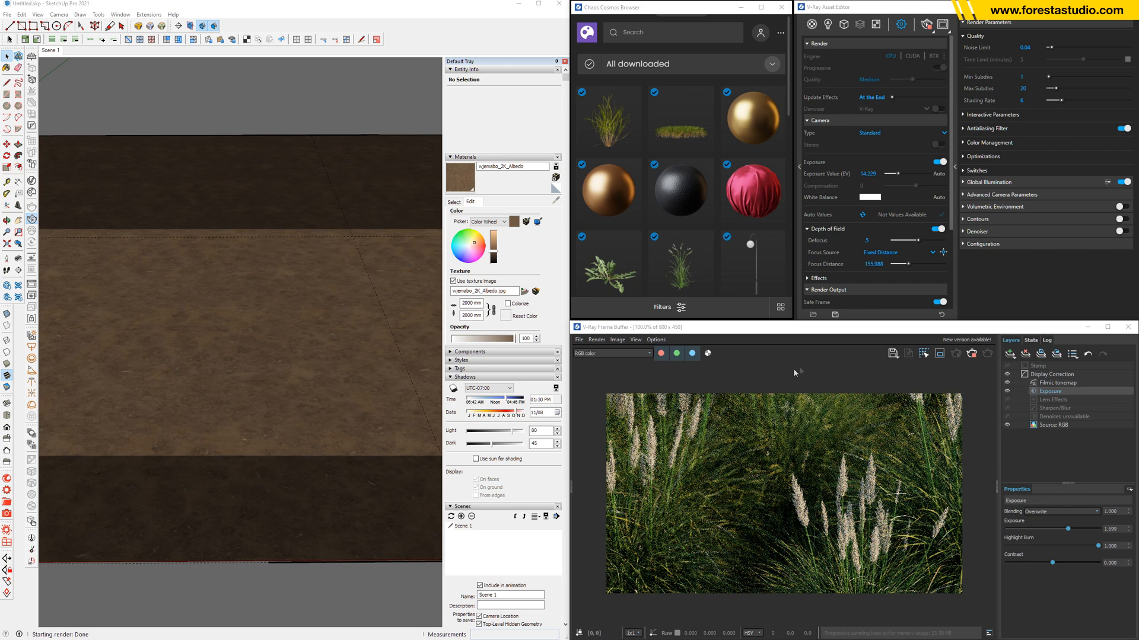
pyautogui.moveTo(792, 399)
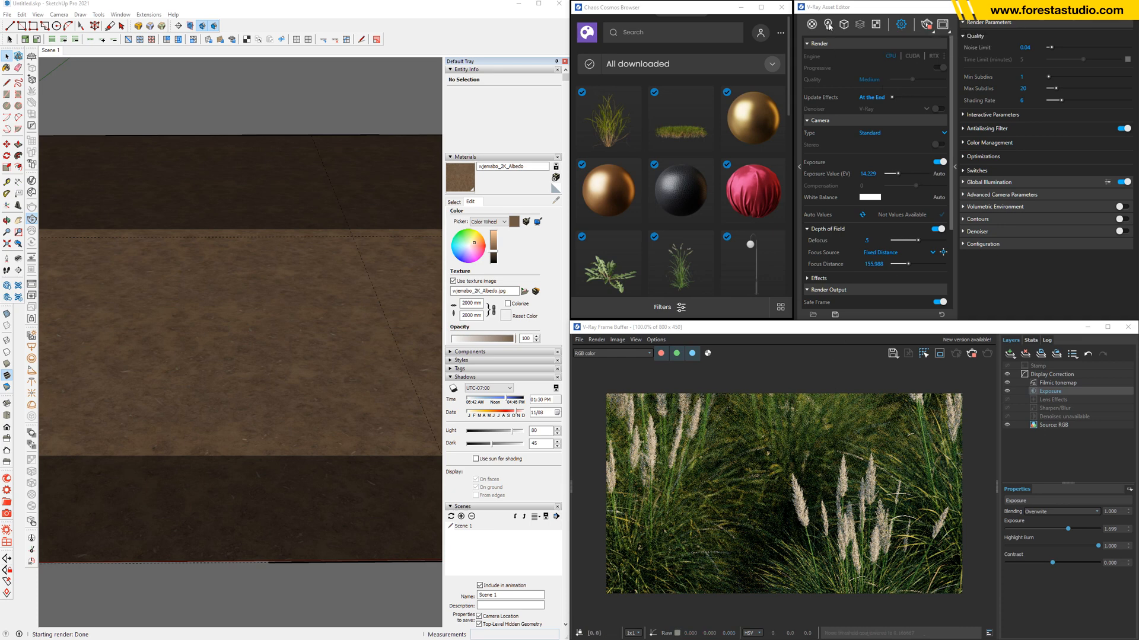
# Set the V-Ray sun's vertical angle to 45, then show the render quality and output settings
pyautogui.click(828, 24)
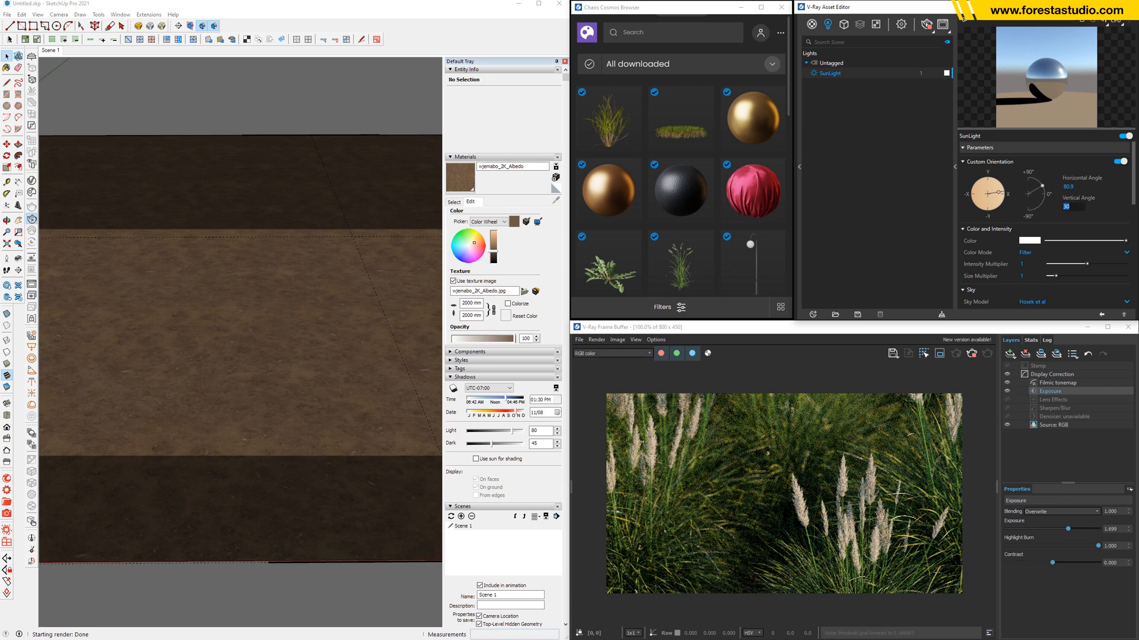
pyautogui.click(1088, 206)
pyautogui.write('45')
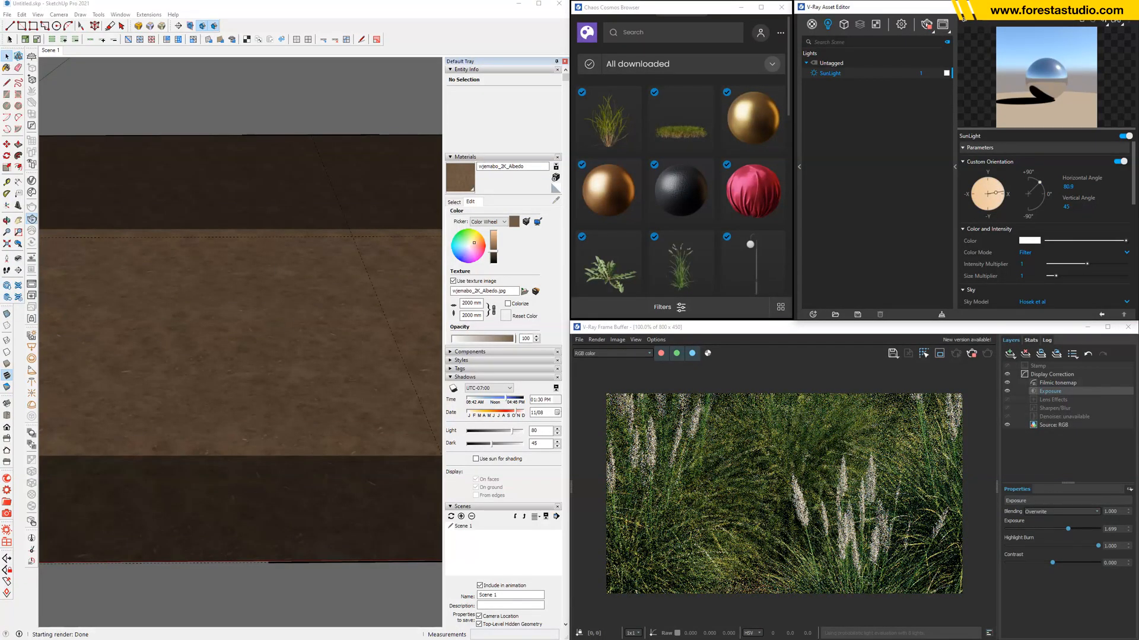
pyautogui.click(900, 24)
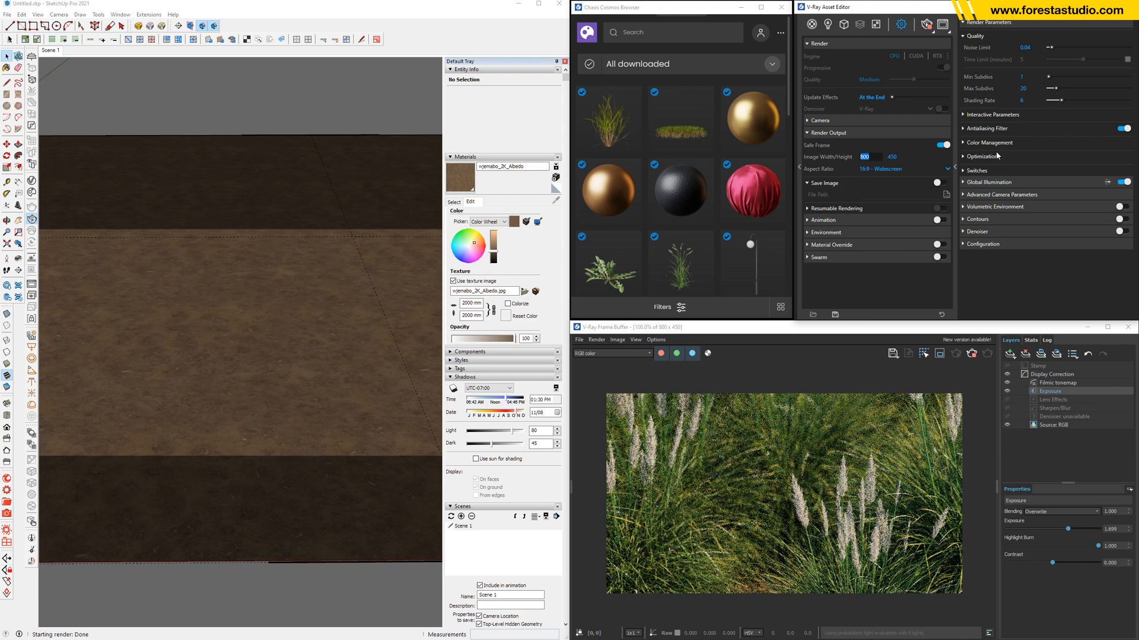
pyautogui.write('25')
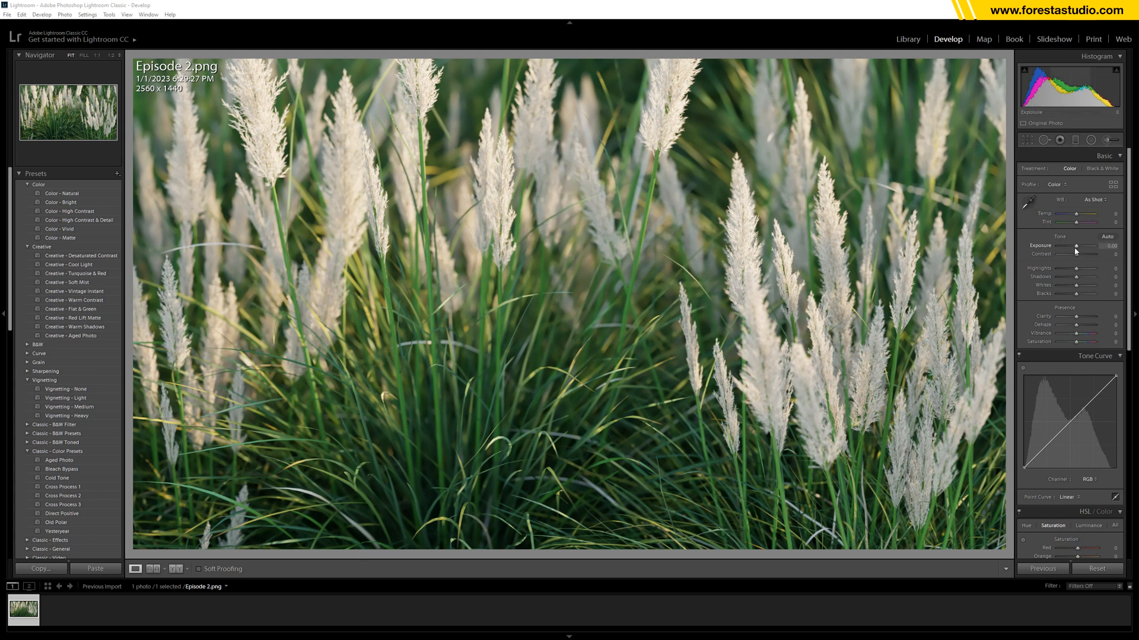
# Brighten the exposure and pull the highlights down in the Basic panel
pyautogui.moveTo(1078, 245); pyautogui.dragTo(1073, 246)
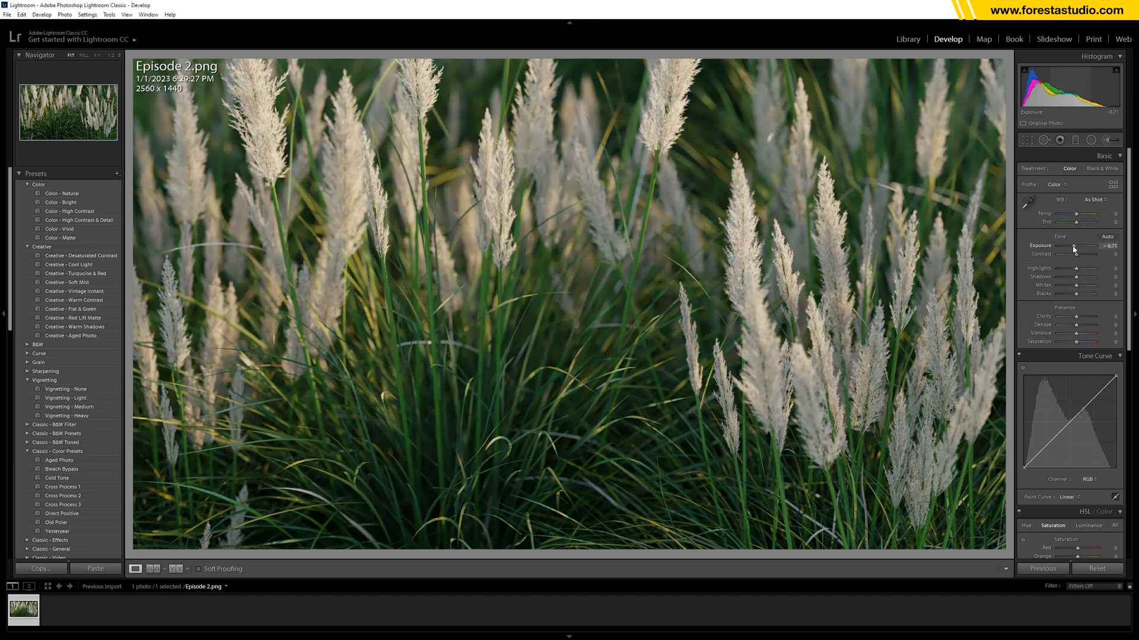
pyautogui.moveTo(1074, 246); pyautogui.dragTo(1067, 245)
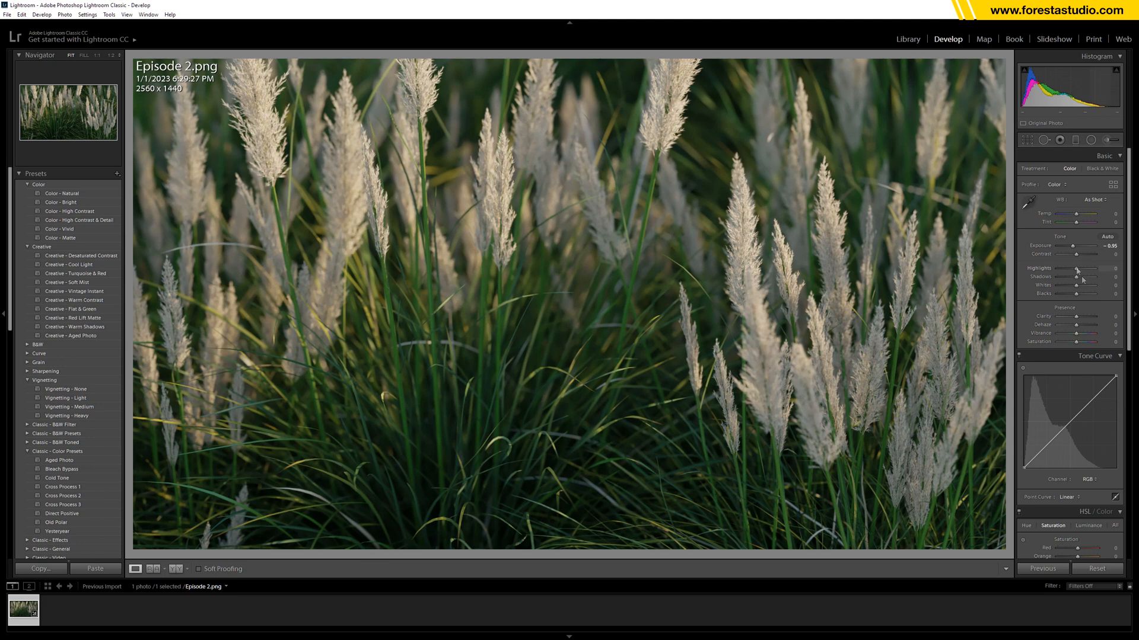
pyautogui.moveTo(1082, 272); pyautogui.dragTo(1075, 273)
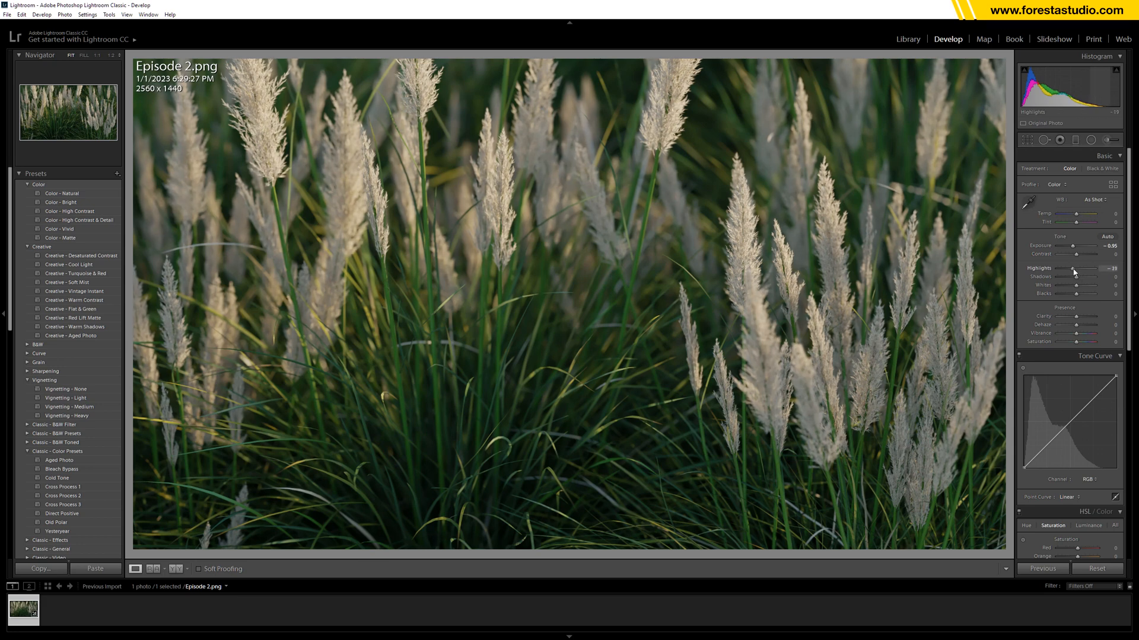
pyautogui.moveTo(1079, 270); pyautogui.dragTo(1064, 271)
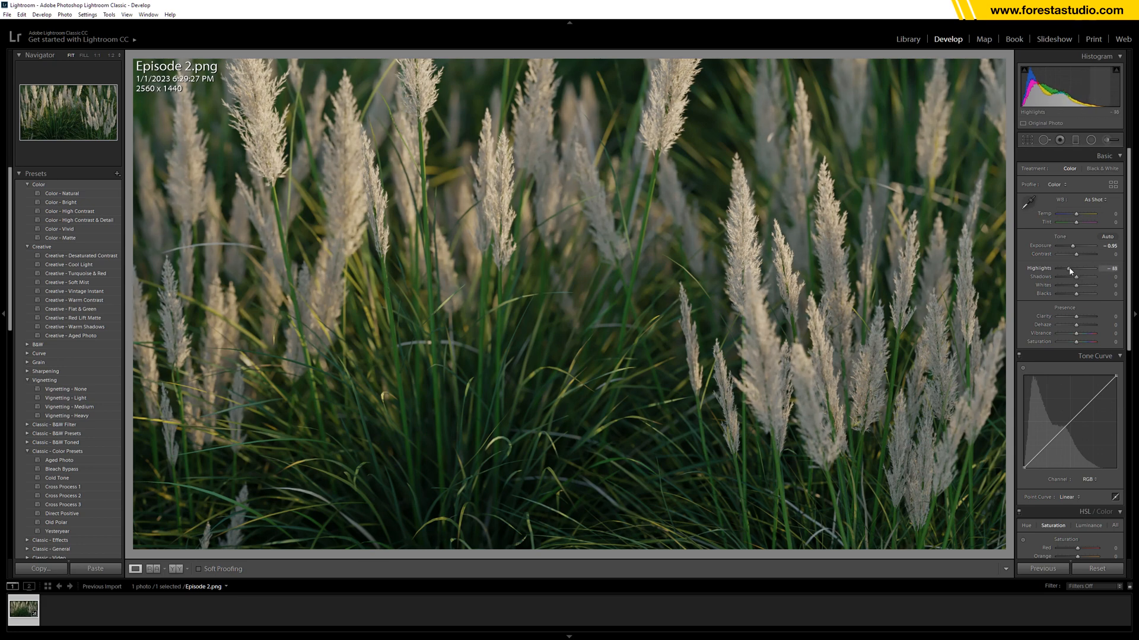
# Lift the shadows and whites, deepen the blacks, and add a little clarity and dehaze
pyautogui.moveTo(1067, 277); pyautogui.dragTo(1081, 277)
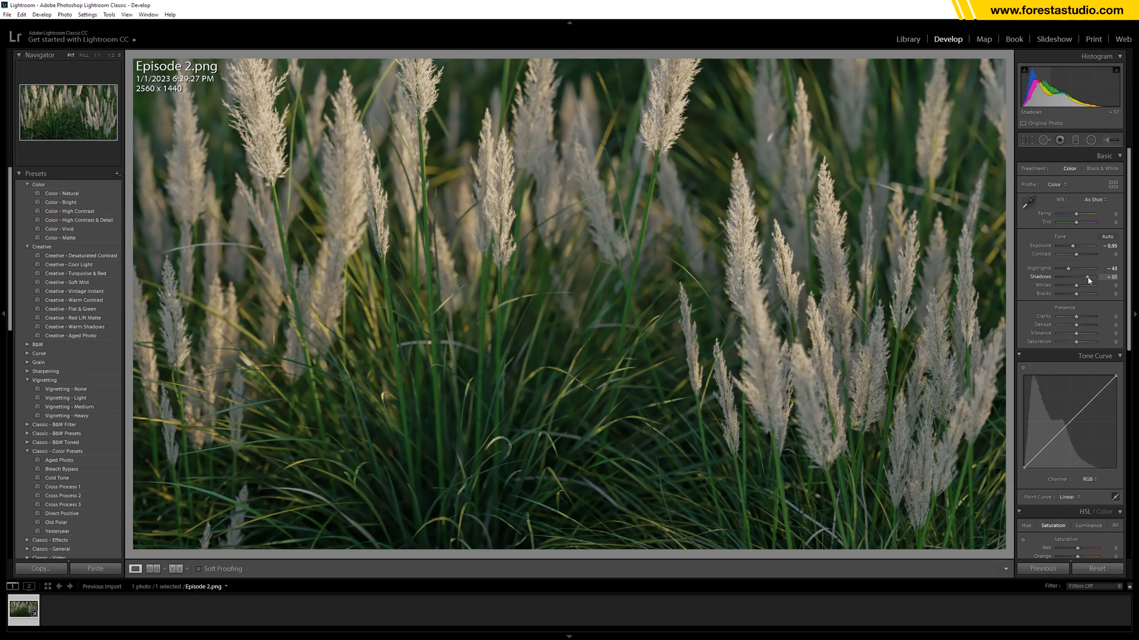
pyautogui.moveTo(1075, 286); pyautogui.dragTo(1089, 286)
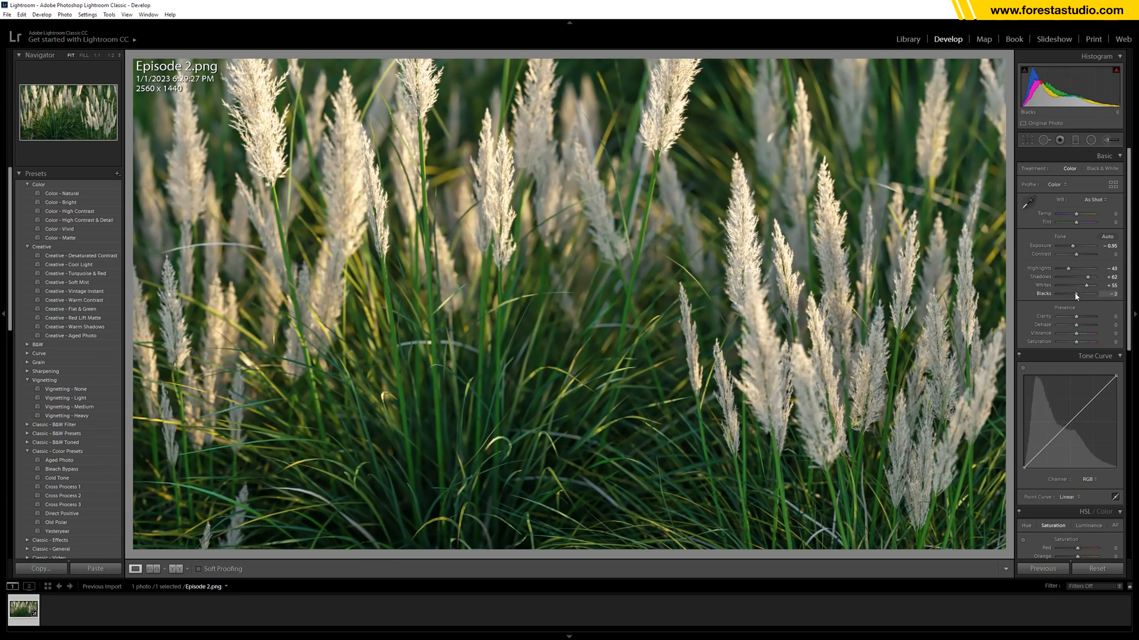
pyautogui.moveTo(1082, 293); pyautogui.dragTo(1068, 293)
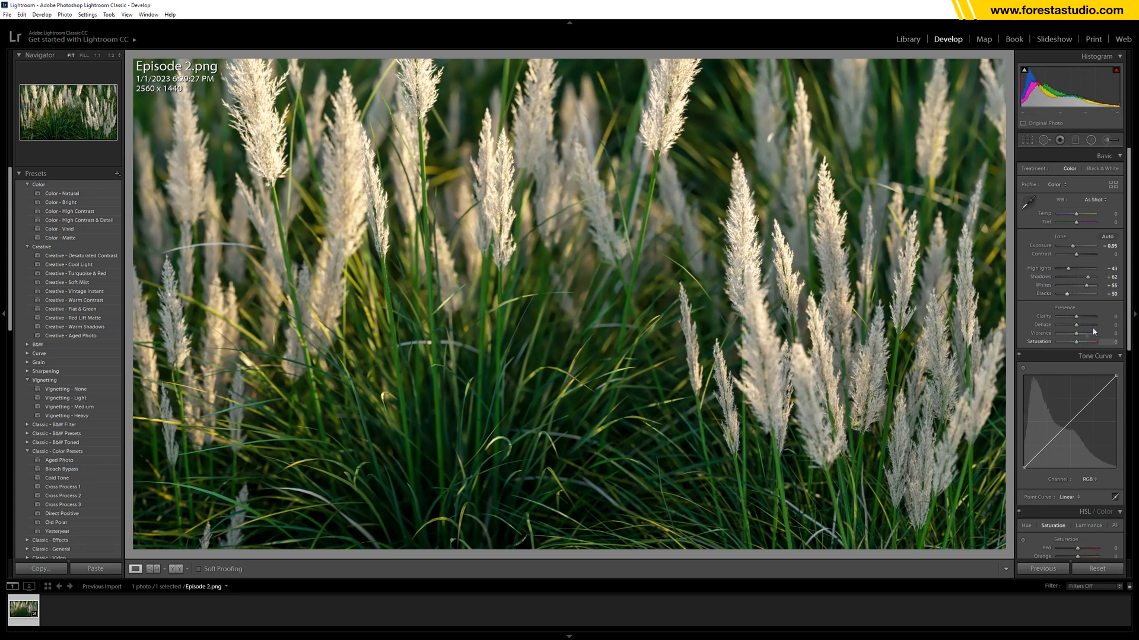
pyautogui.moveTo(1082, 317); pyautogui.dragTo(1089, 317)
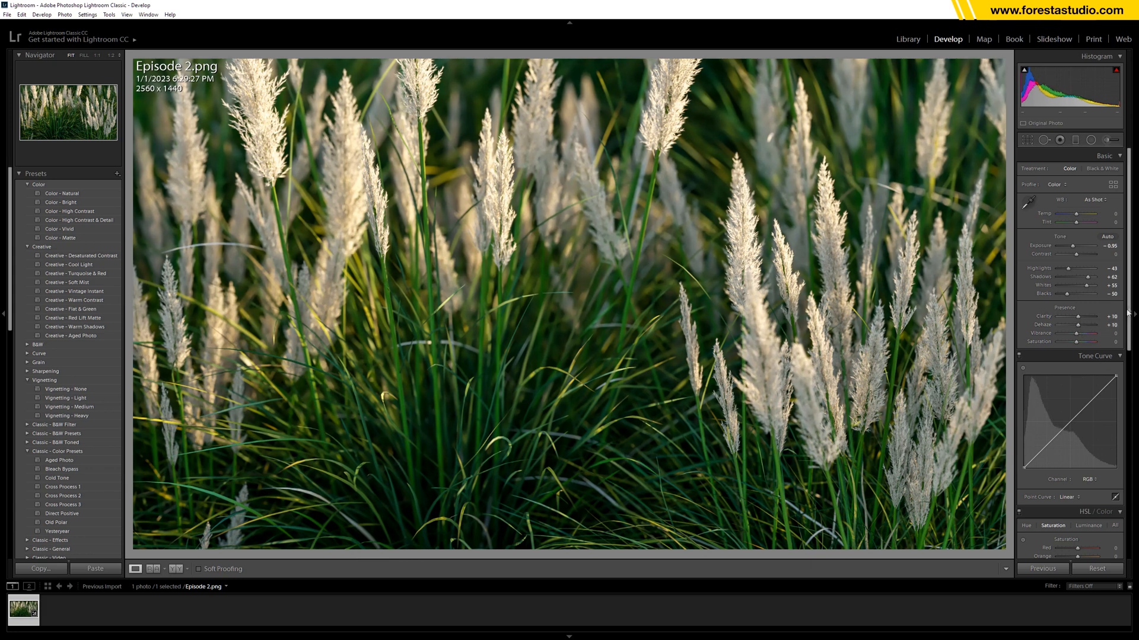
# Shape the tone curve's lower tones and lift the black point for a faded, matte shadow look
pyautogui.scroll(-3)
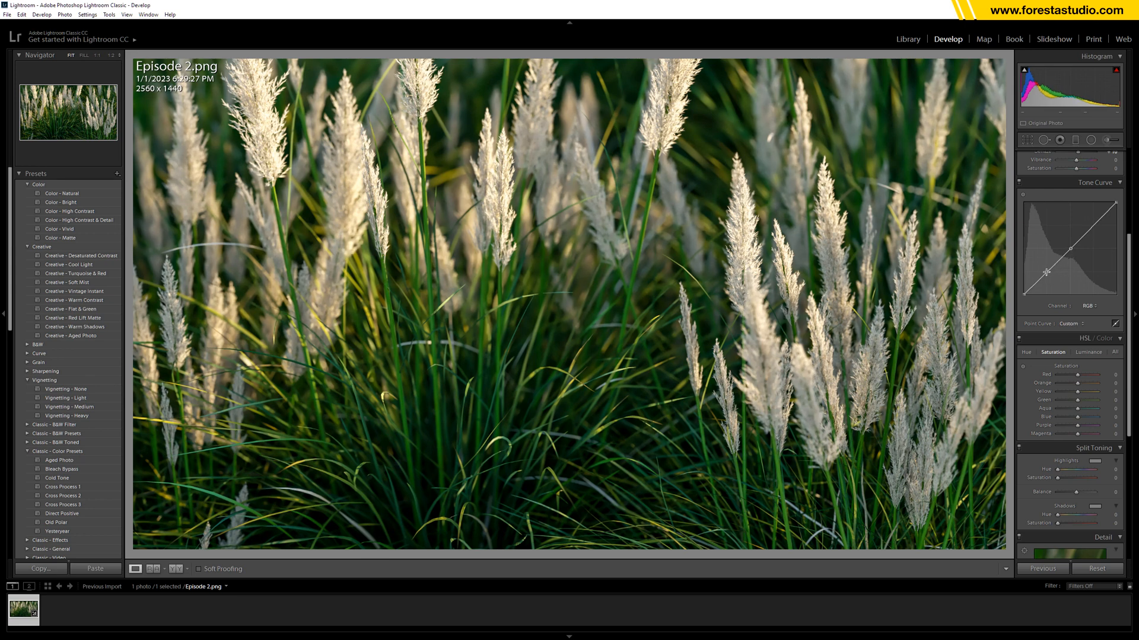
pyautogui.moveTo(1047, 273); pyautogui.dragTo(1024, 298)
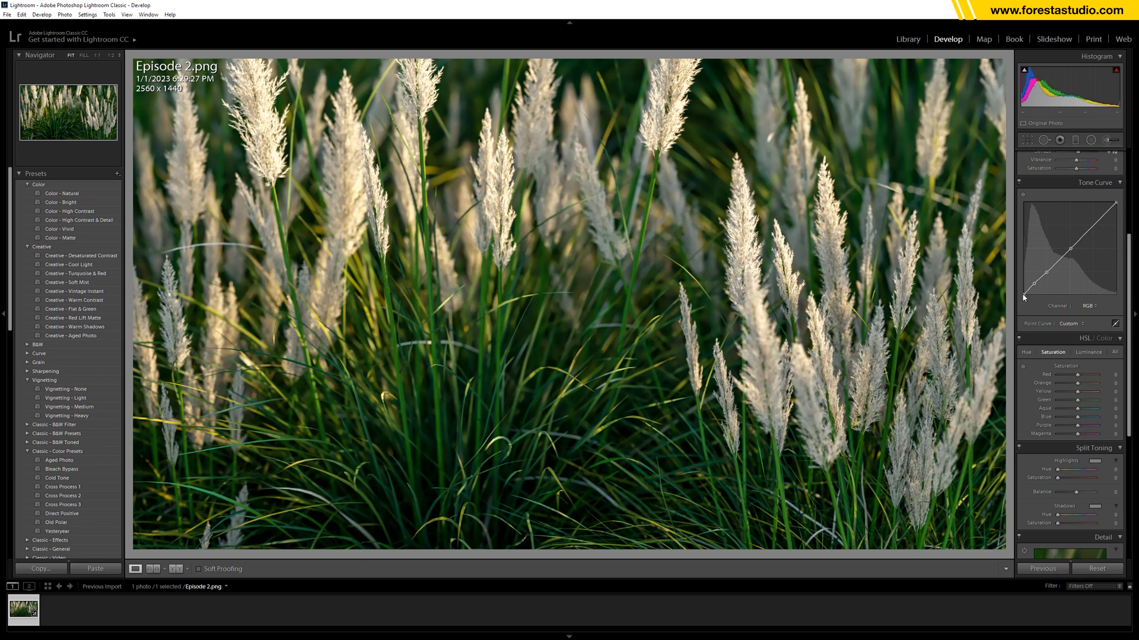
pyautogui.moveTo(1026, 300); pyautogui.dragTo(1026, 290)
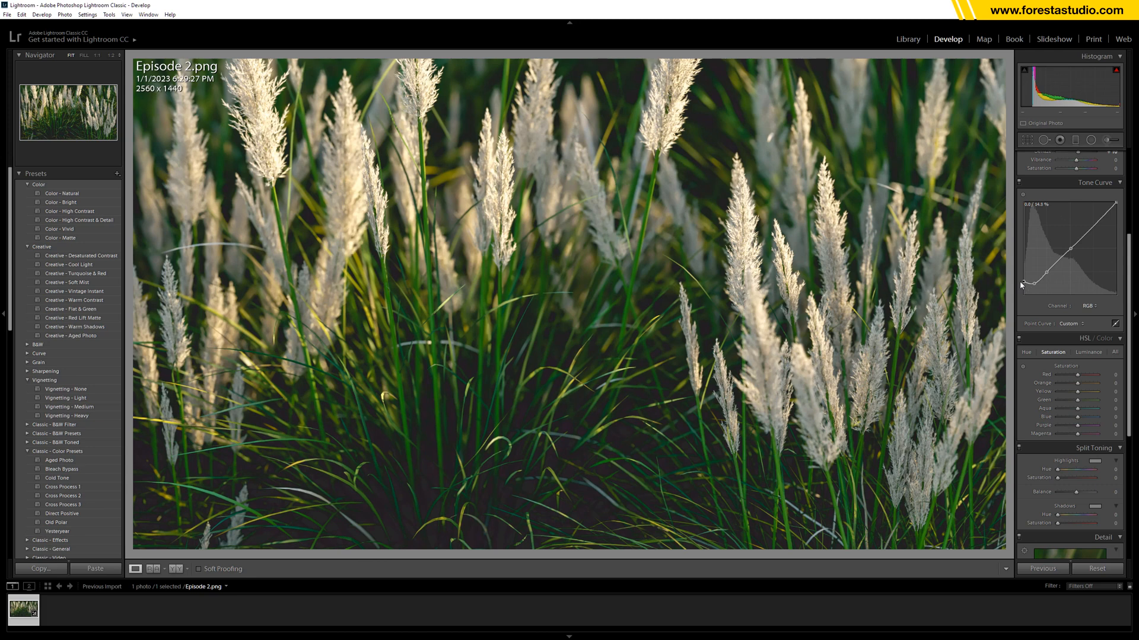
pyautogui.moveTo(1022, 286); pyautogui.dragTo(1031, 284)
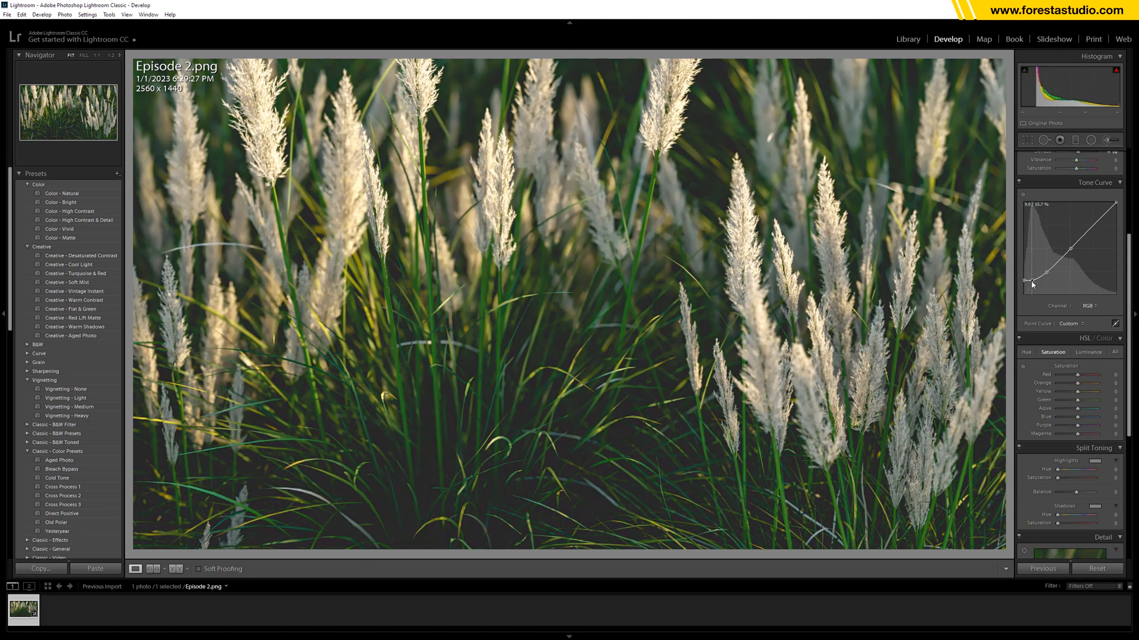
pyautogui.moveTo(1033, 283); pyautogui.dragTo(1024, 290)
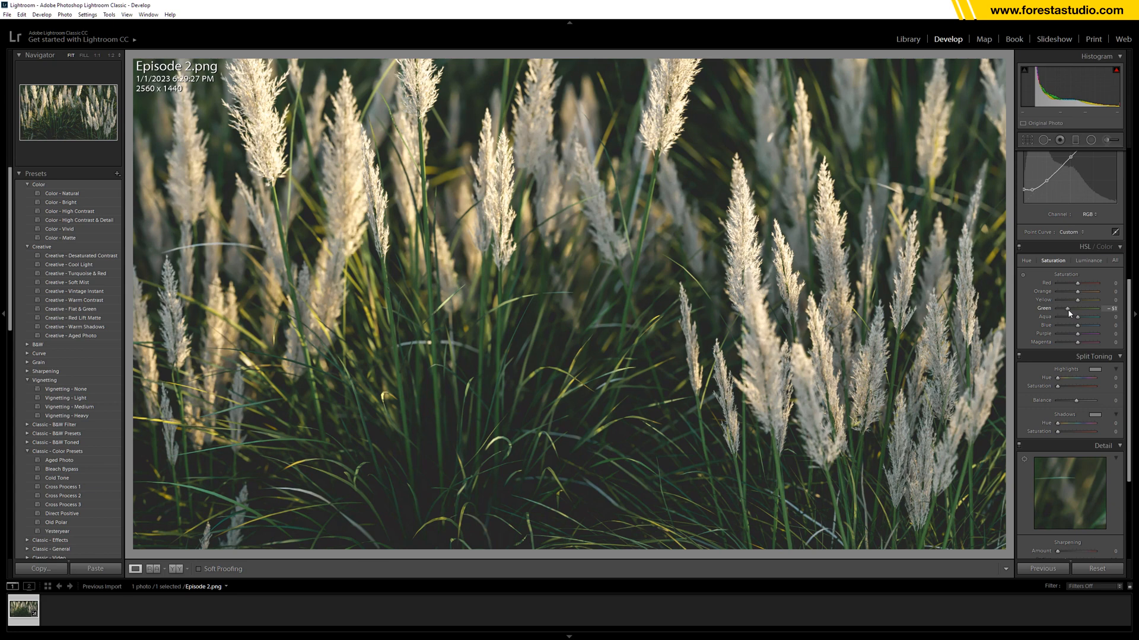
# Settle green saturation at a milder reduction and nudge the whites up slightly
pyautogui.moveTo(1082, 309); pyautogui.dragTo(1078, 309)
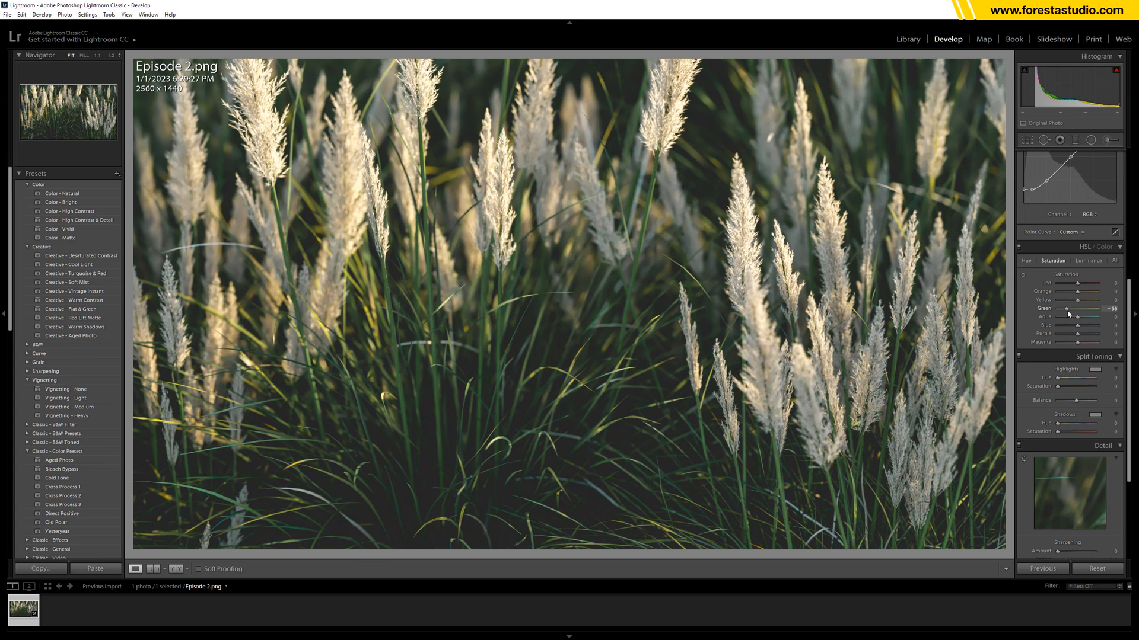
pyautogui.moveTo(1078, 308); pyautogui.dragTo(1073, 309)
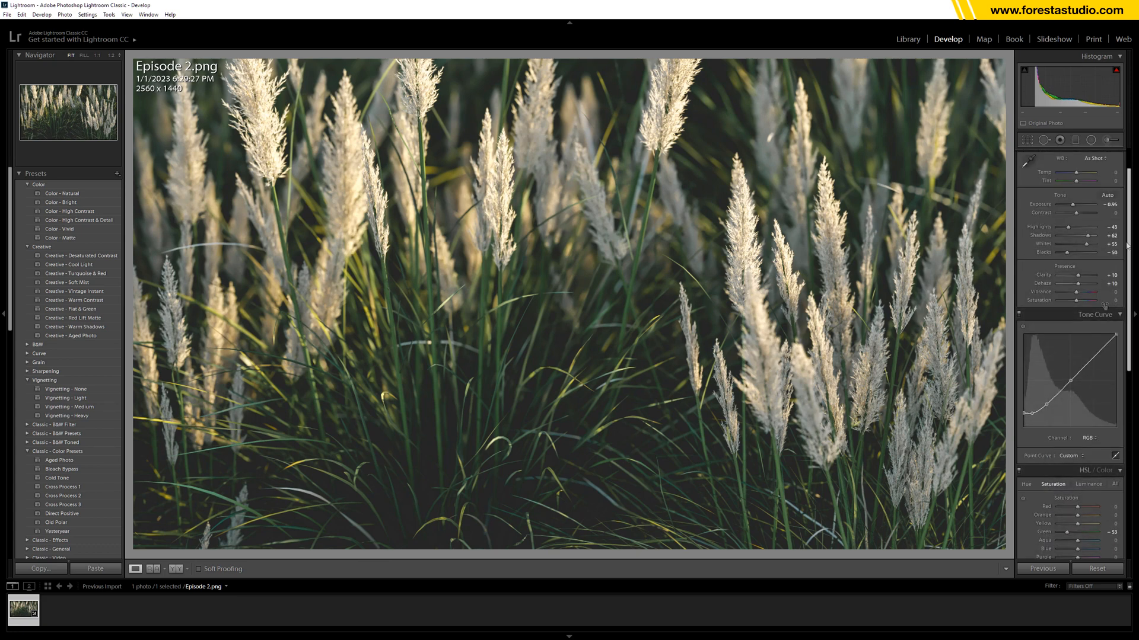
pyautogui.moveTo(1081, 245); pyautogui.dragTo(1089, 244)
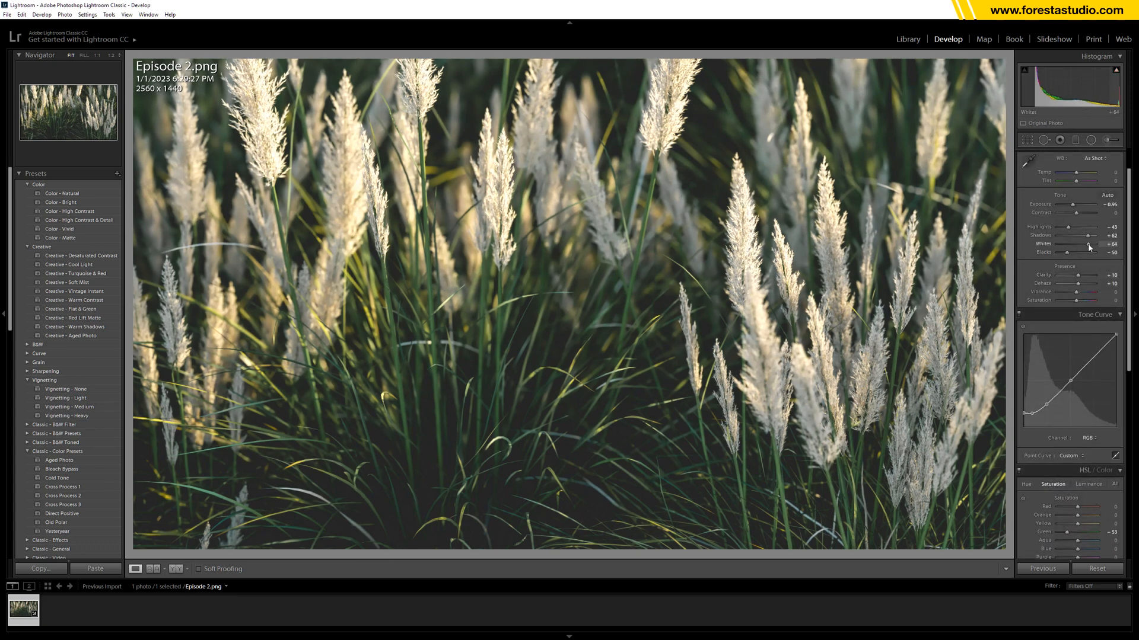
pyautogui.moveTo(1092, 244); pyautogui.dragTo(1085, 244)
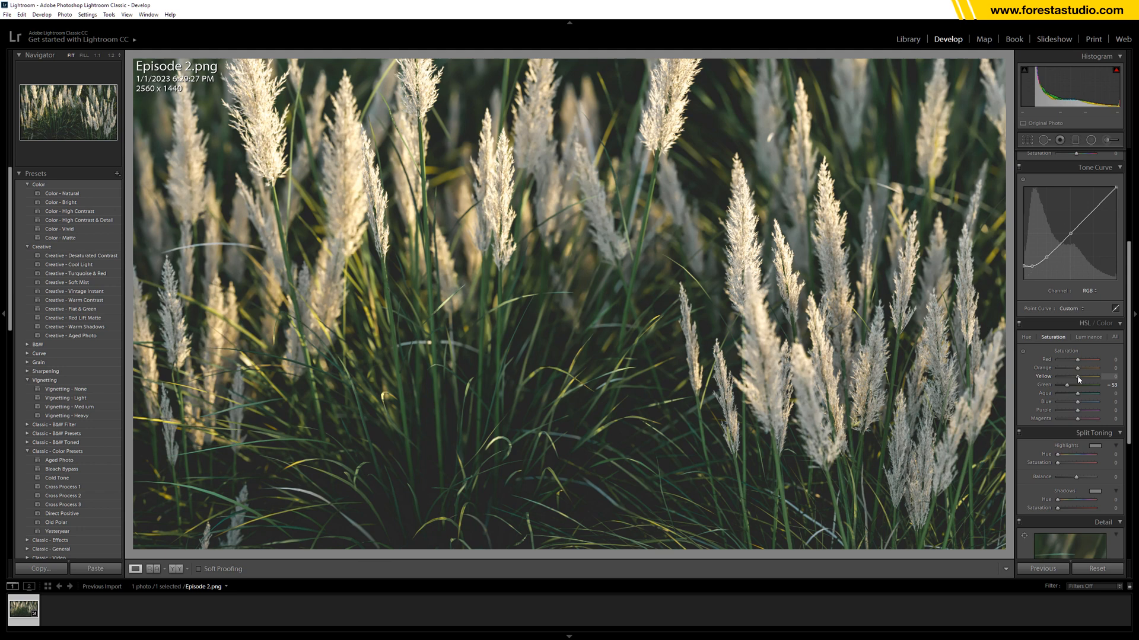
# Lower the yellow saturation, easing it back to a moderate level
pyautogui.moveTo(1082, 376); pyautogui.dragTo(1088, 376)
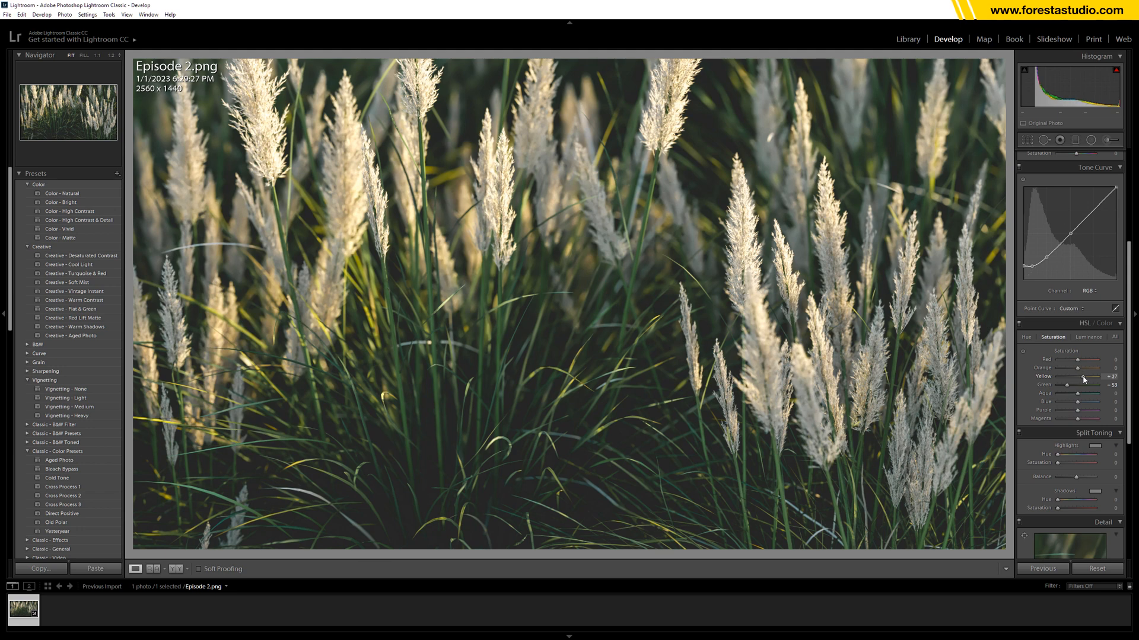
pyautogui.moveTo(1096, 376); pyautogui.dragTo(1082, 376)
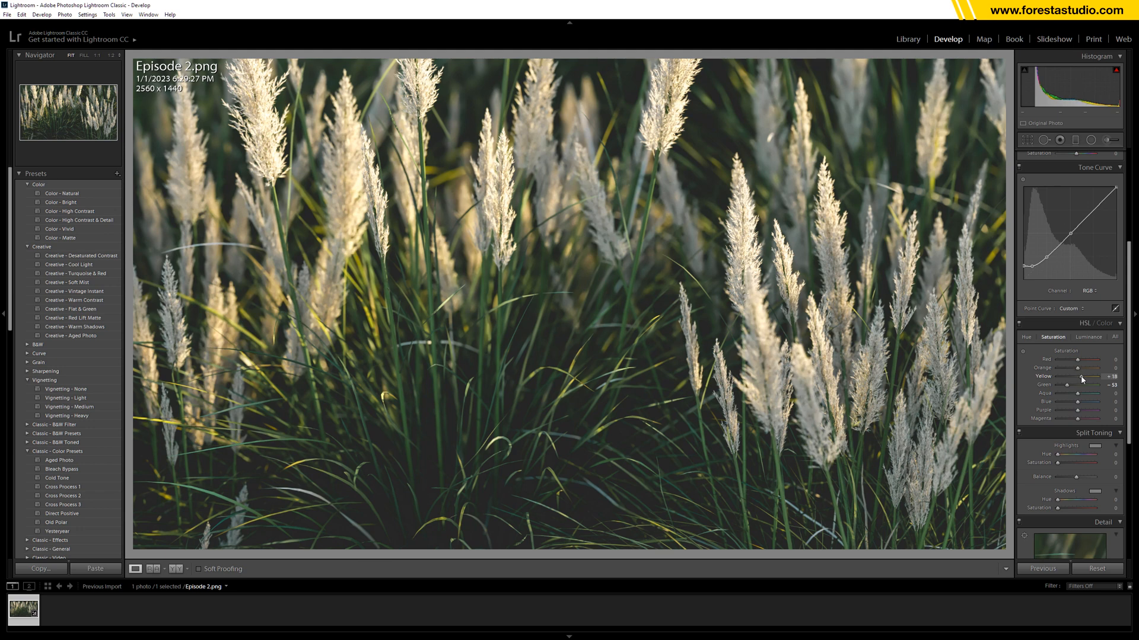
pyautogui.moveTo(1082, 376); pyautogui.dragTo(1096, 376)
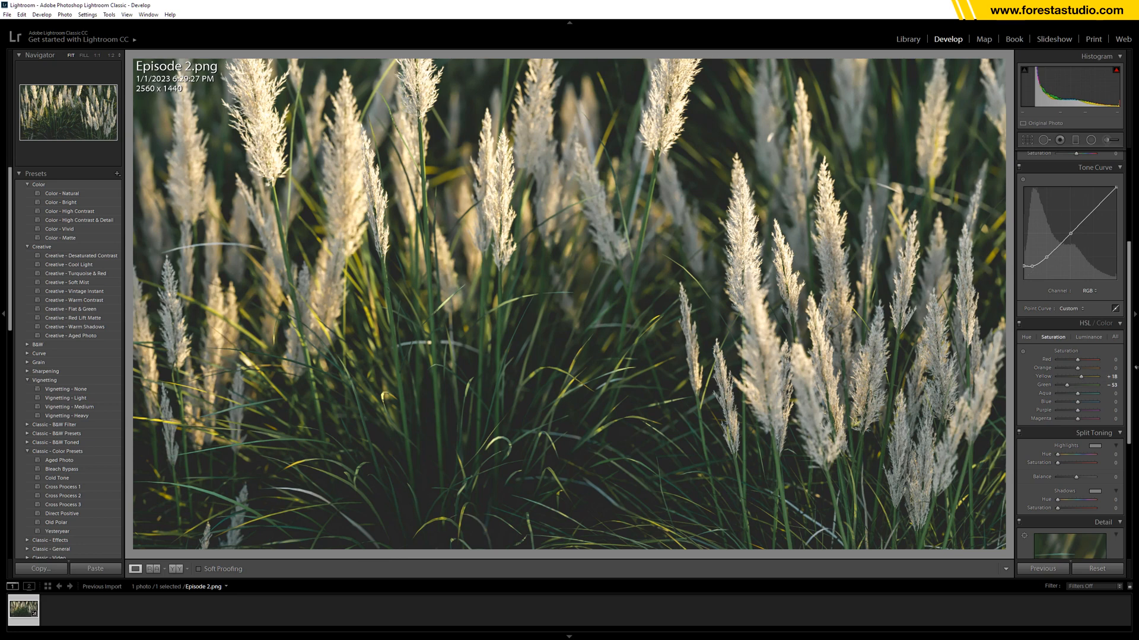
pyautogui.scroll(-3)
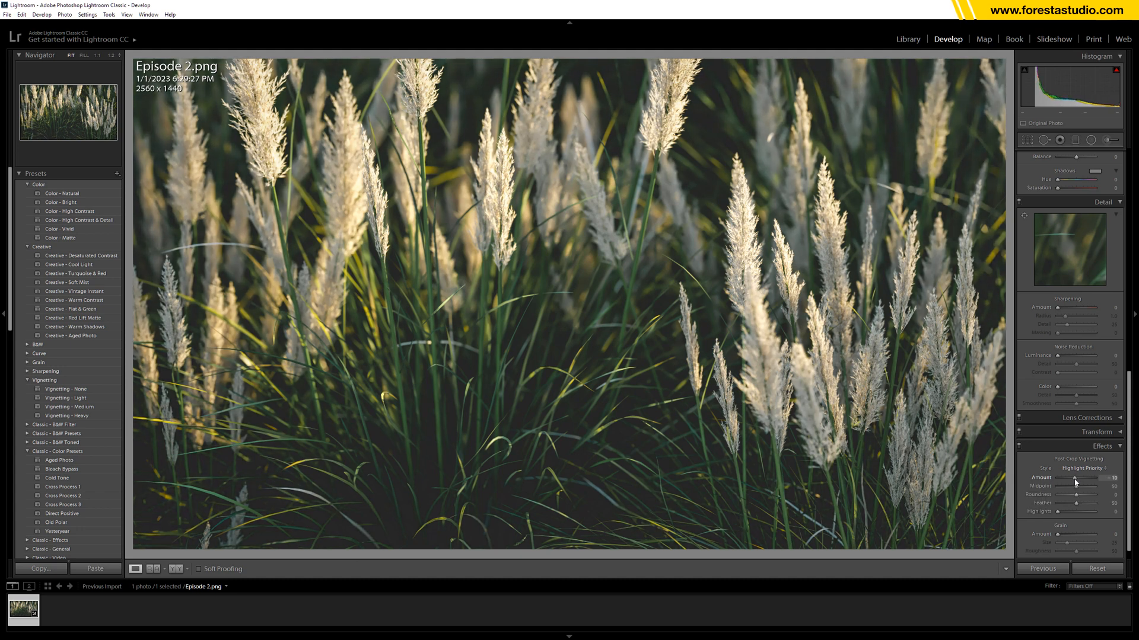
# Darken the photo edges with a post-crop vignette and fine-tune its strength
pyautogui.moveTo(1081, 478); pyautogui.dragTo(1078, 478)
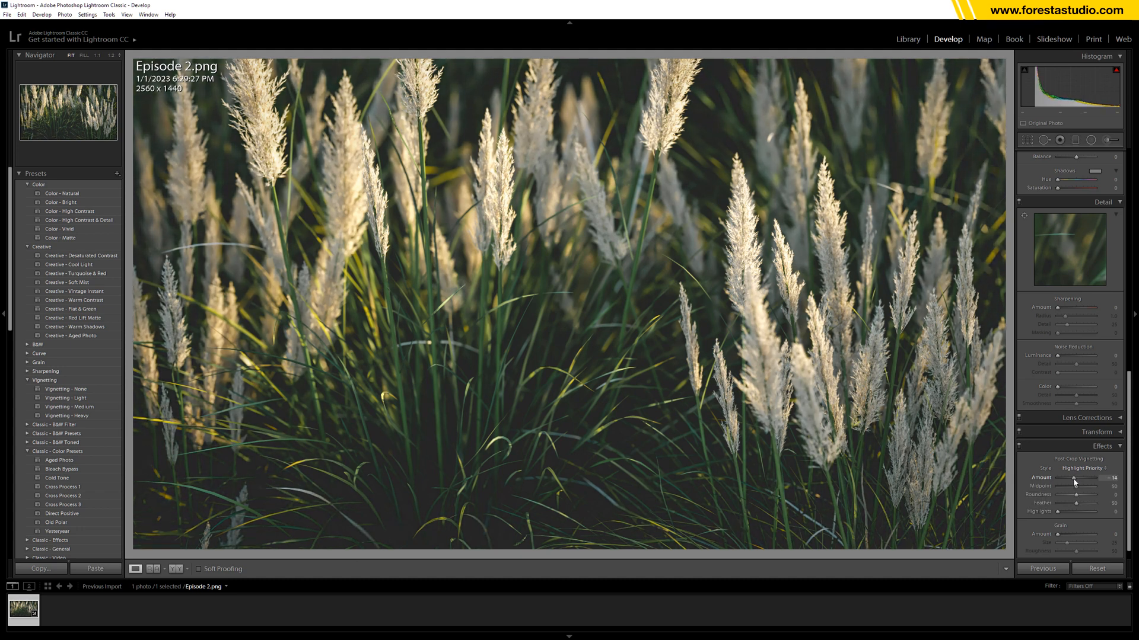
pyautogui.moveTo(1082, 478); pyautogui.dragTo(1079, 478)
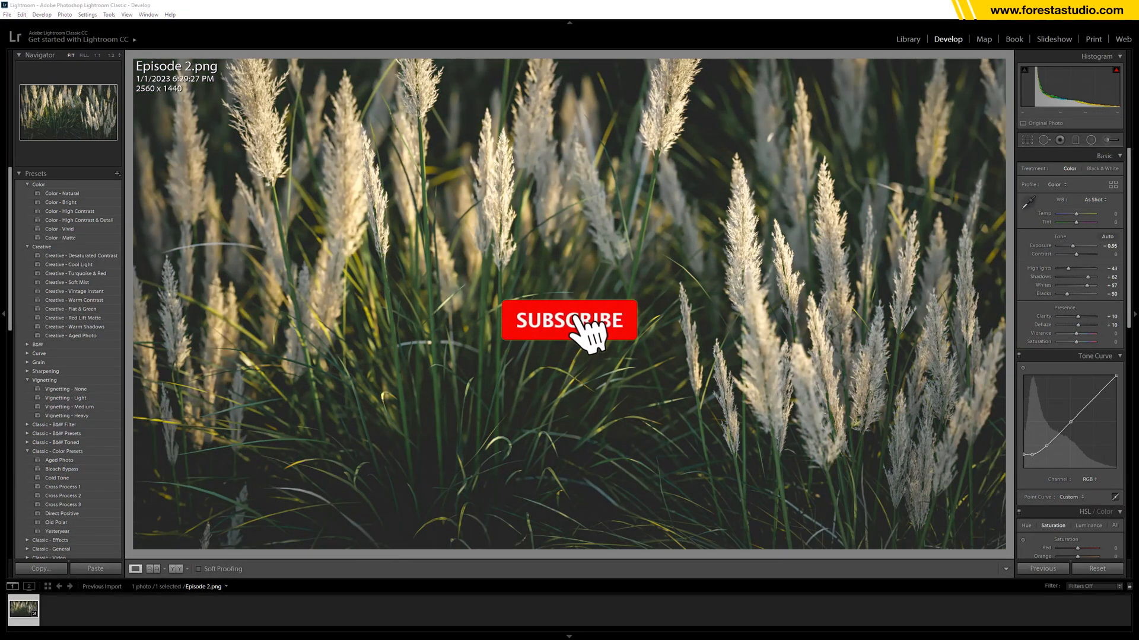
pyautogui.click(569, 320)
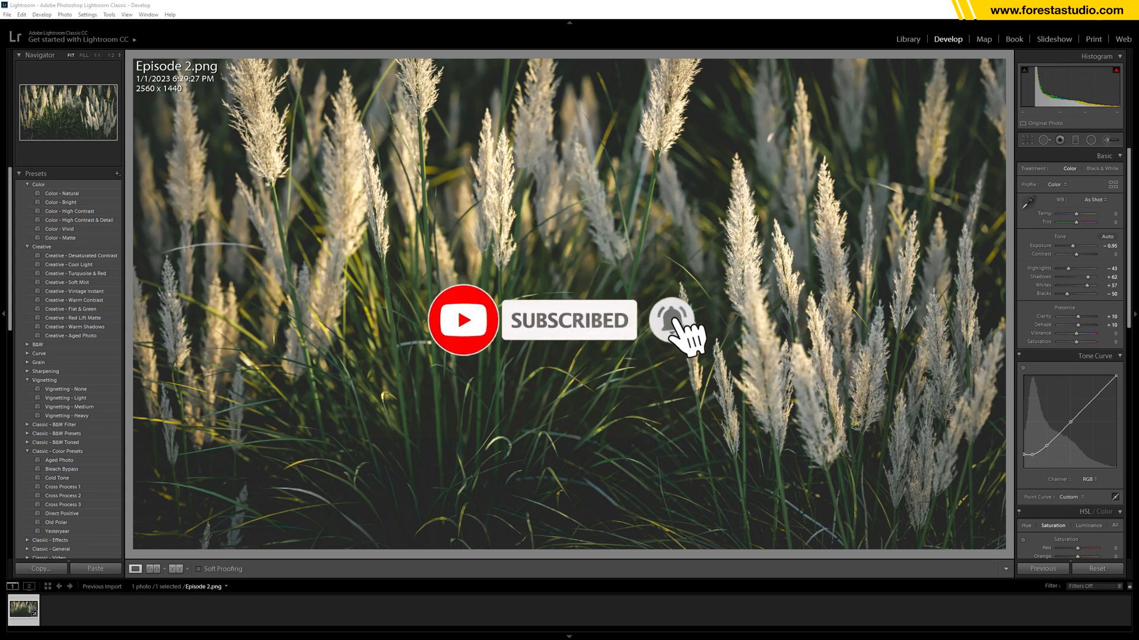